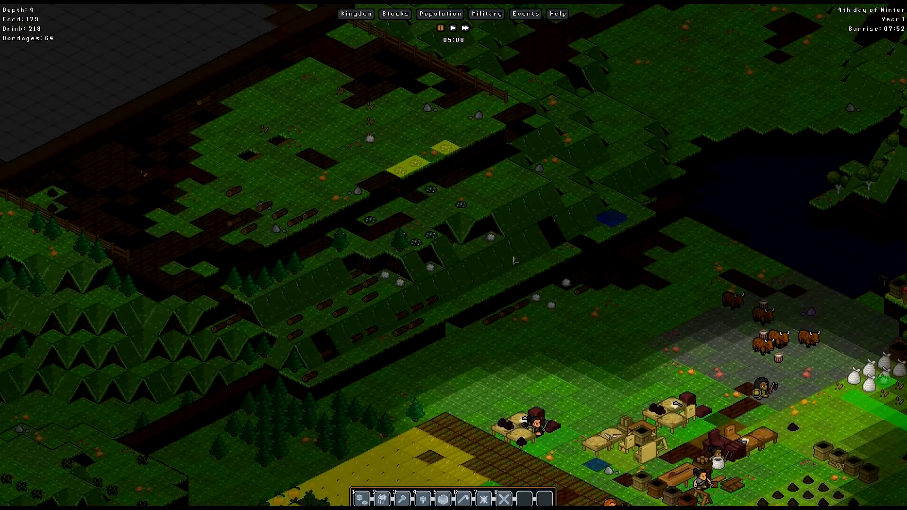
mouse_move(516, 194)
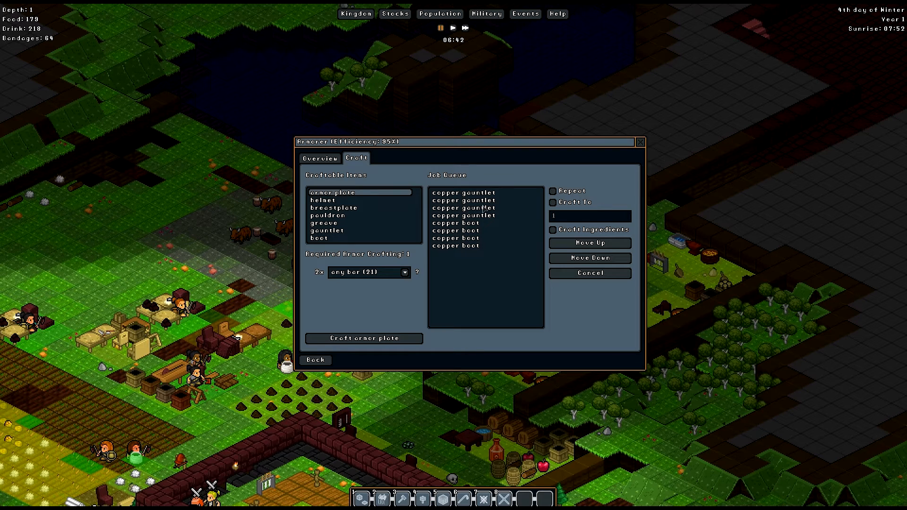
mouse_move(483, 208)
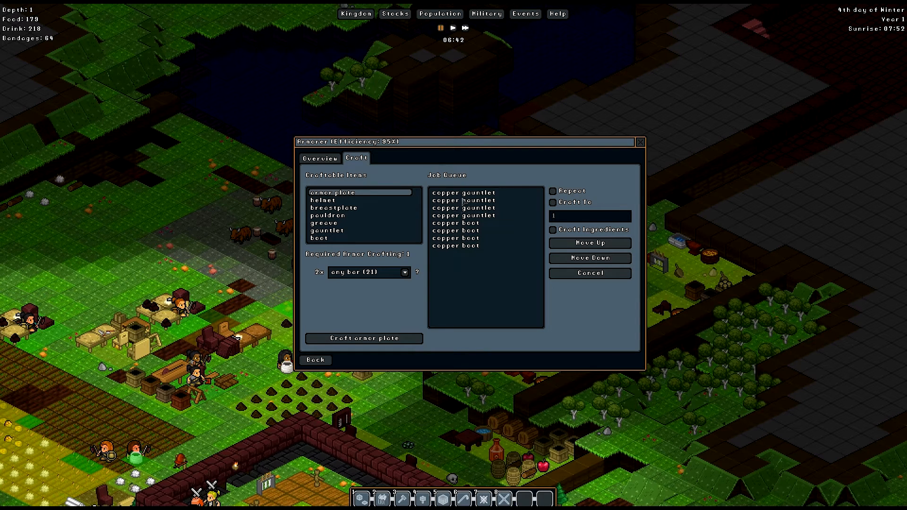
mouse_move(367, 196)
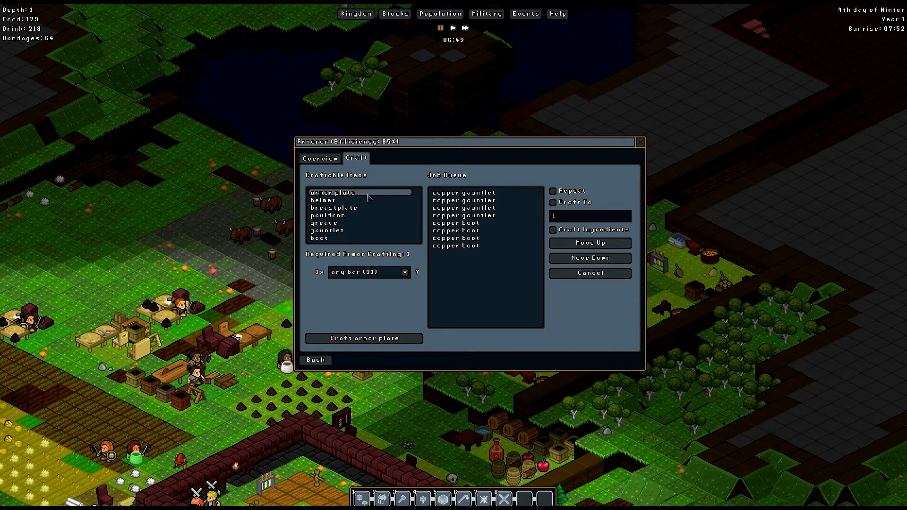
mouse_move(545, 89)
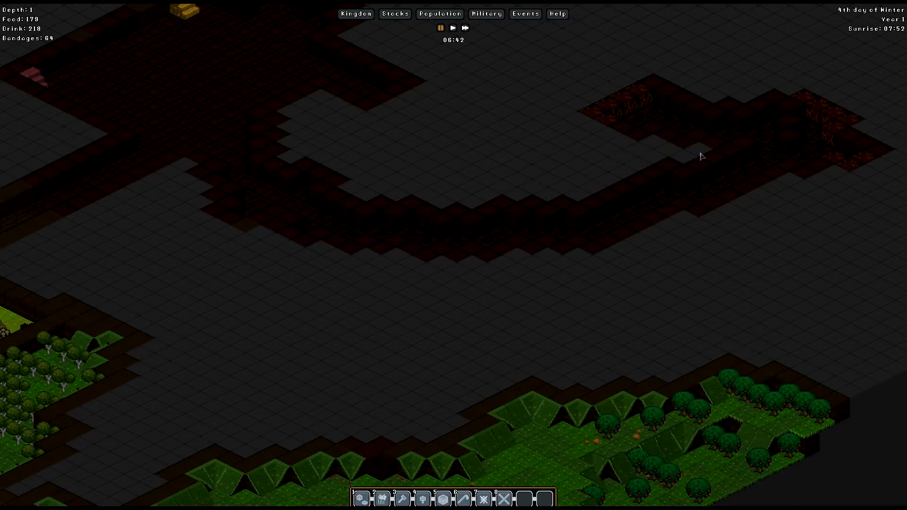
mouse_move(721, 153)
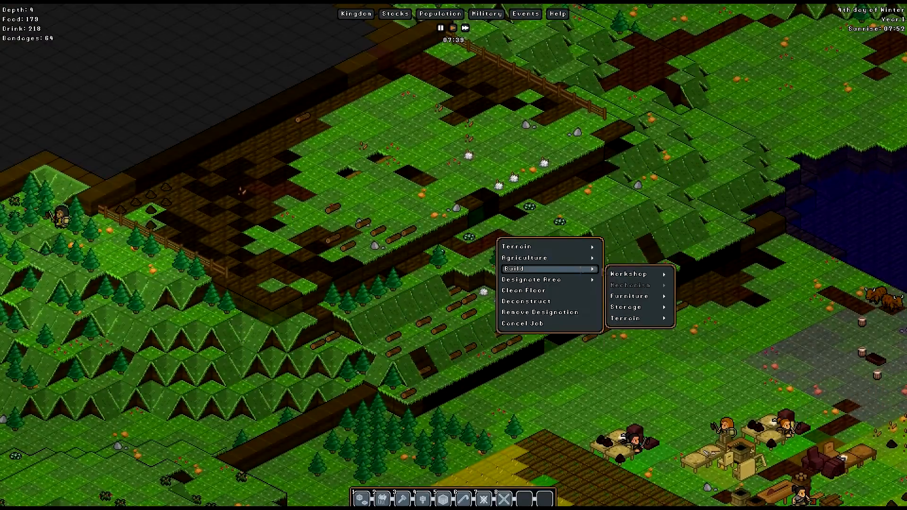
Pick a soil wall under Build > Terrain with clay clump as its material.
left_click(625, 318)
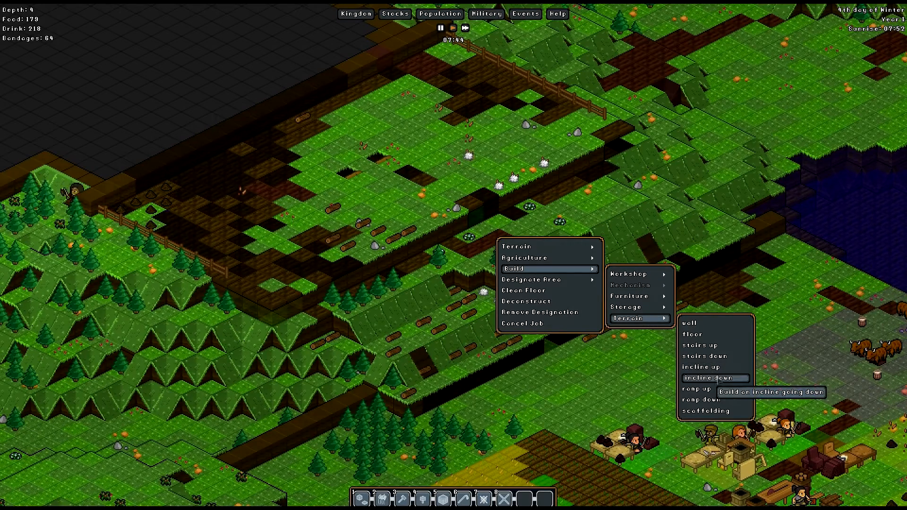
left_click(696, 399)
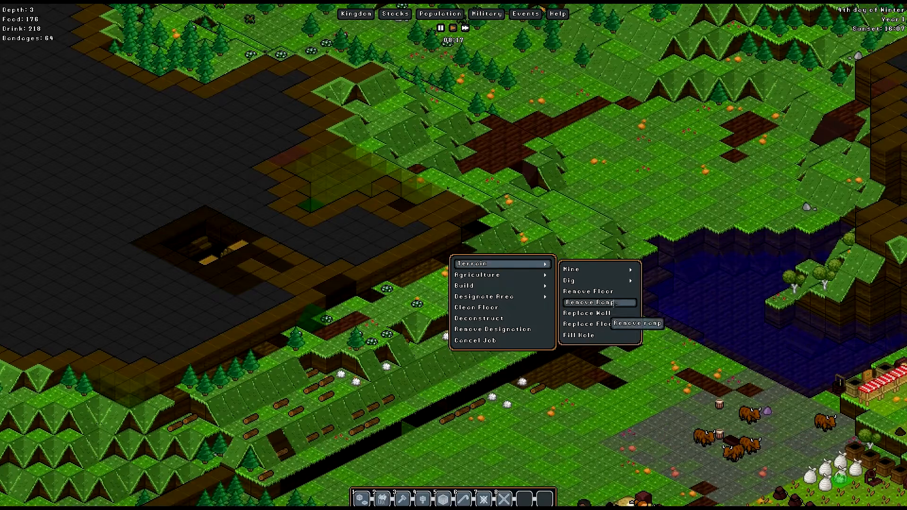
mouse_move(582, 335)
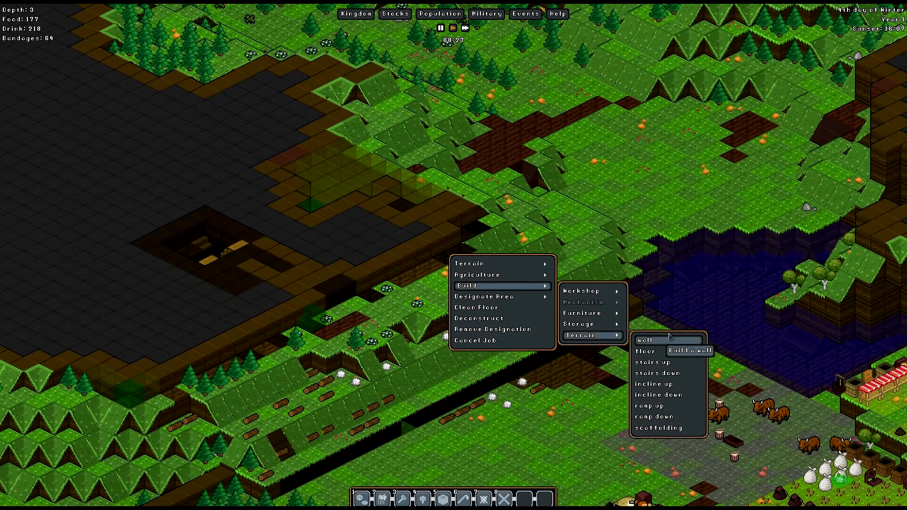
left_click(645, 340)
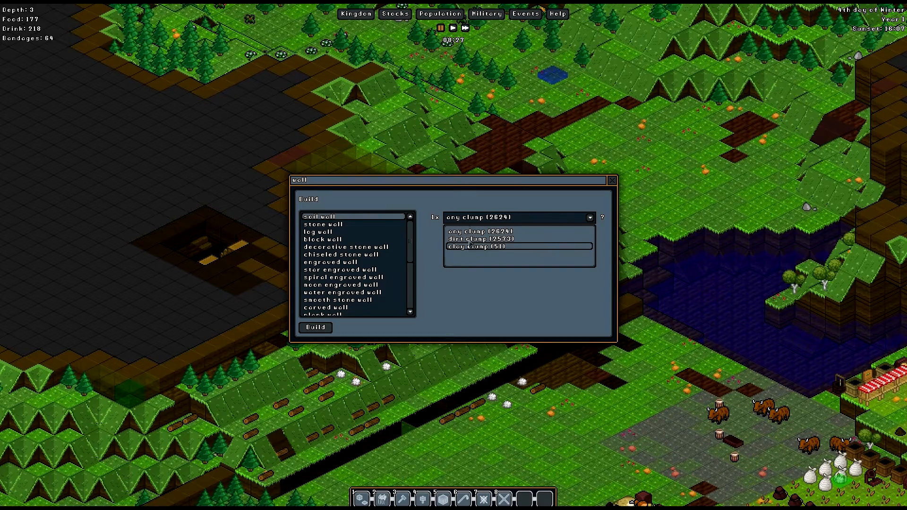
left_click(611, 180)
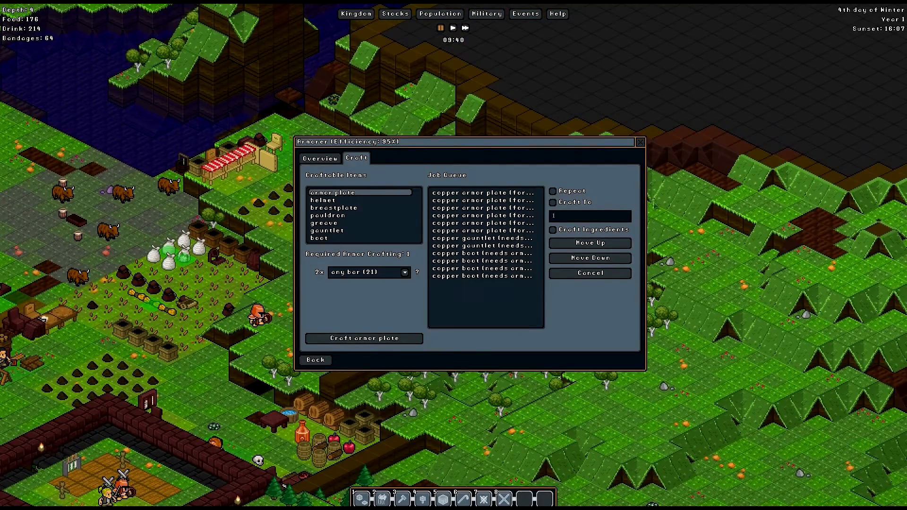
Queue several copper armor plates at the armorer, ahead of the gauntlets and boots.
left_click(640, 142)
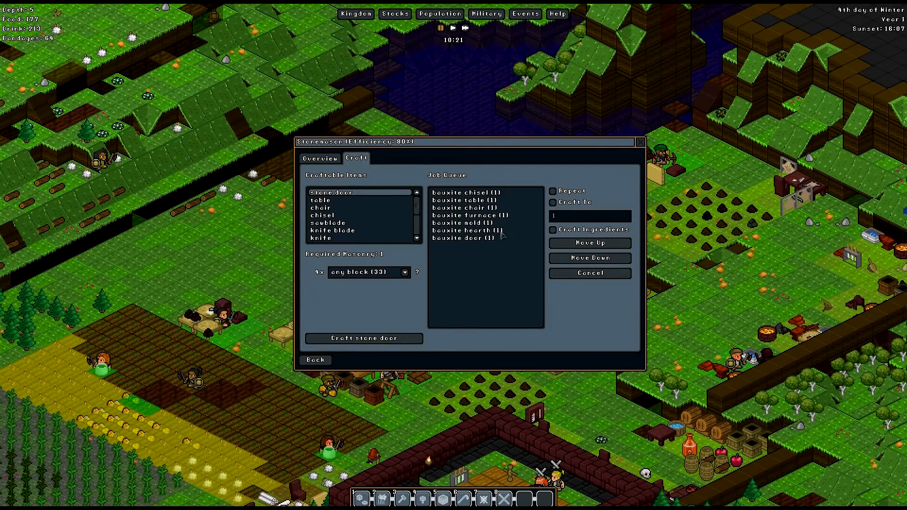
Craft a trough from bauxite blocks in the stonecutter's Craft tab.
left_click(328, 222)
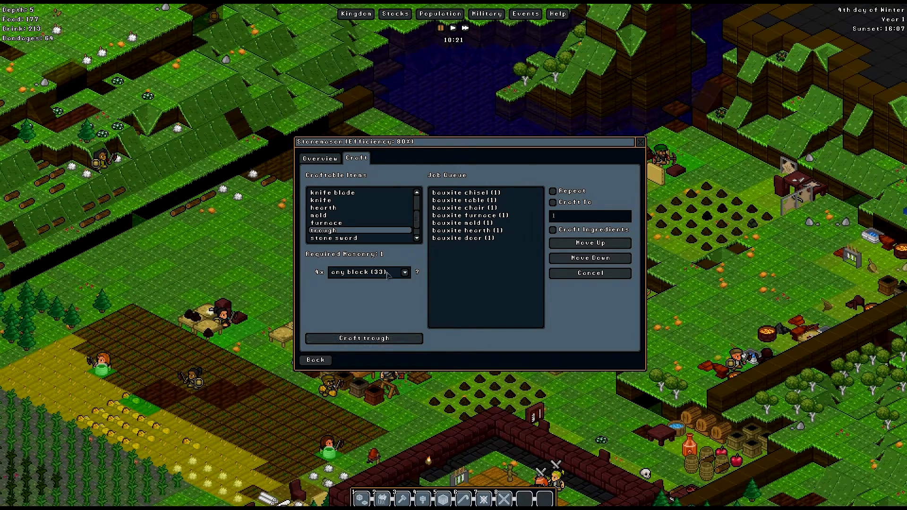
left_click(369, 272)
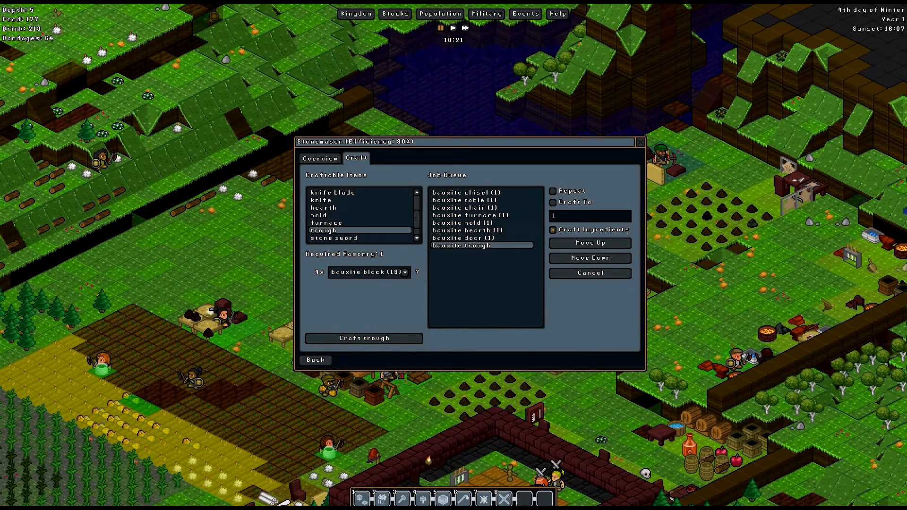
left_click(639, 141)
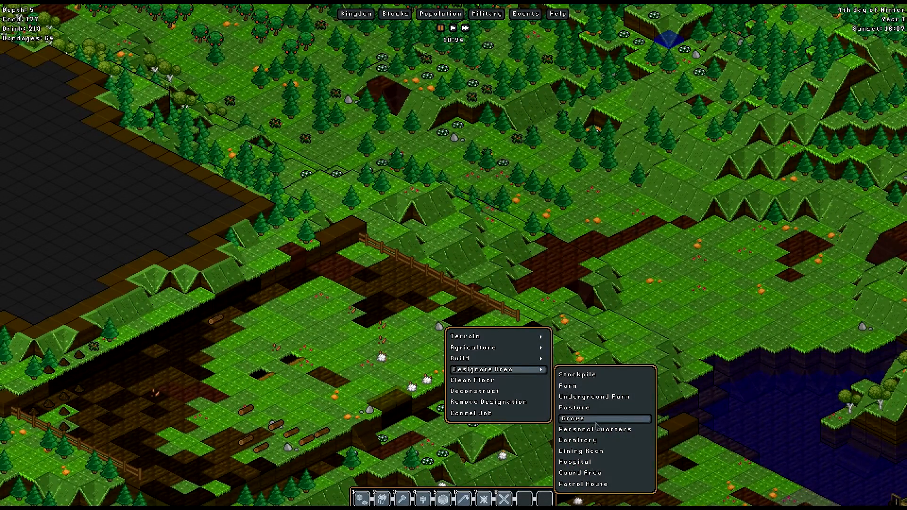
Designate a 67-tile pasture for yaks fed on any straw, then close its settings.
left_click(573, 418)
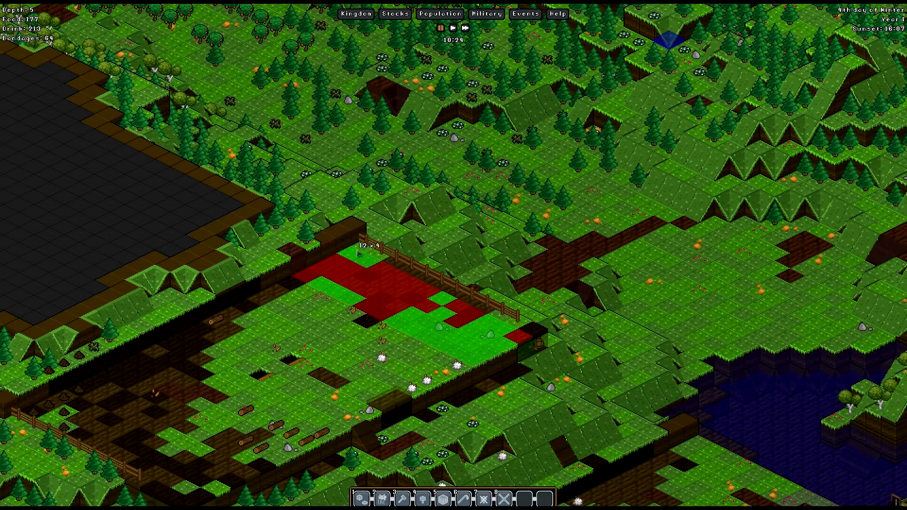
mouse_move(359, 253)
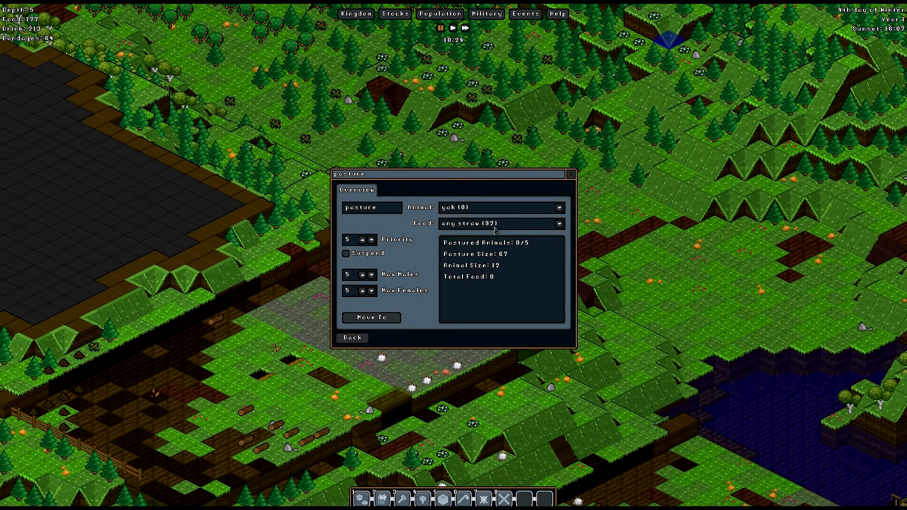
mouse_move(533, 226)
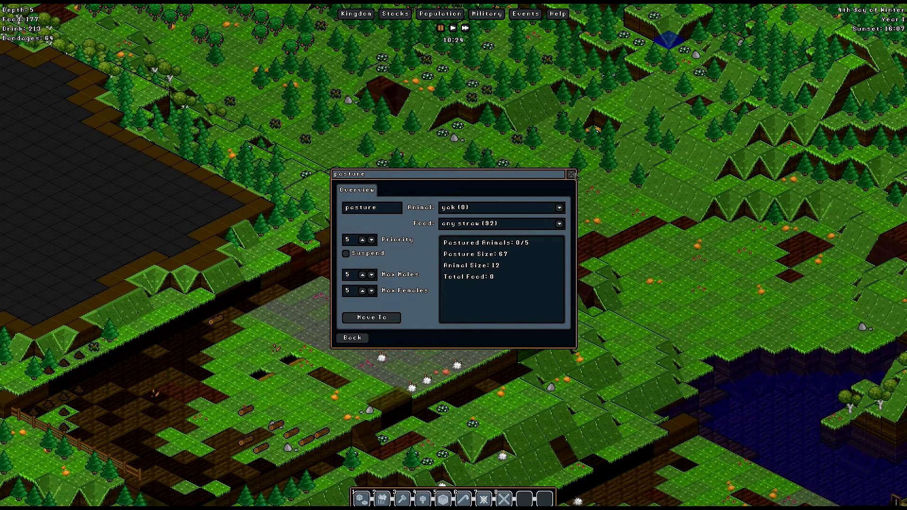
left_click(571, 173)
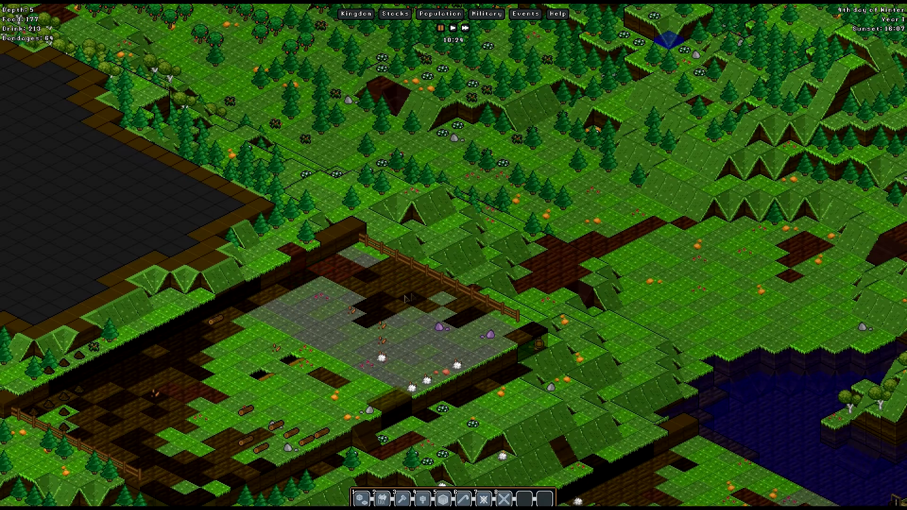
mouse_move(271, 351)
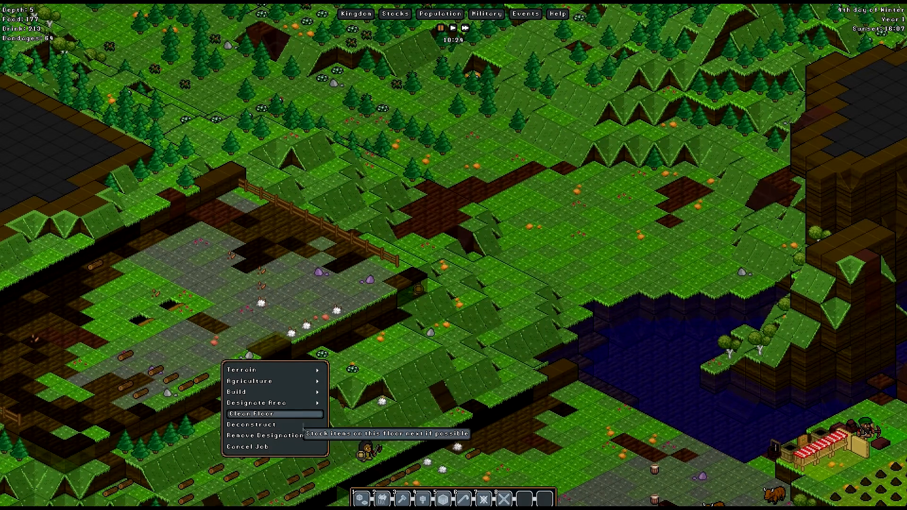
Mark a 96-tile yak pasture on any straw, capped at 2 males and 7 females.
left_click(250, 414)
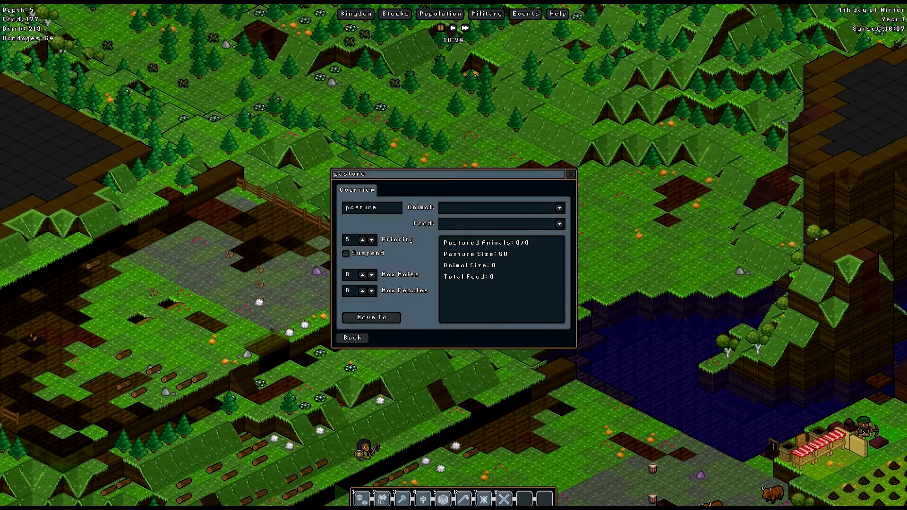
left_click(500, 207)
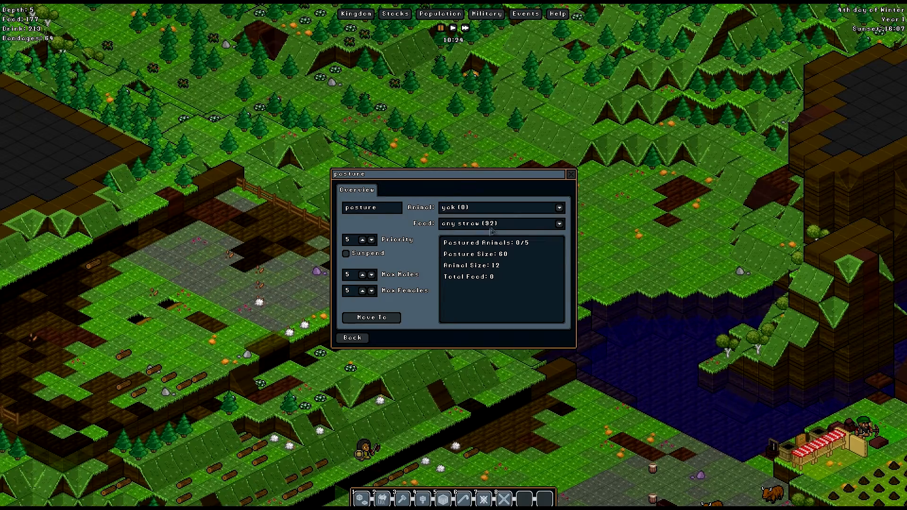
left_click(570, 173)
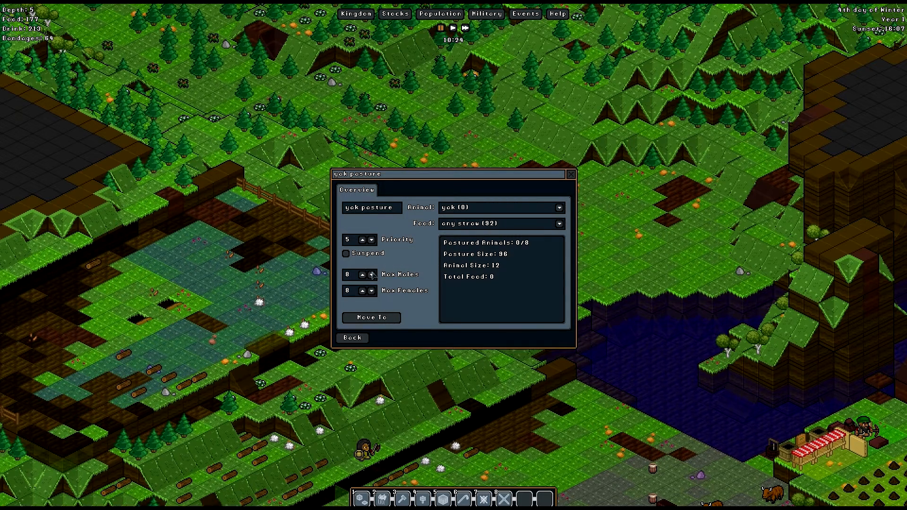
left_click(371, 277)
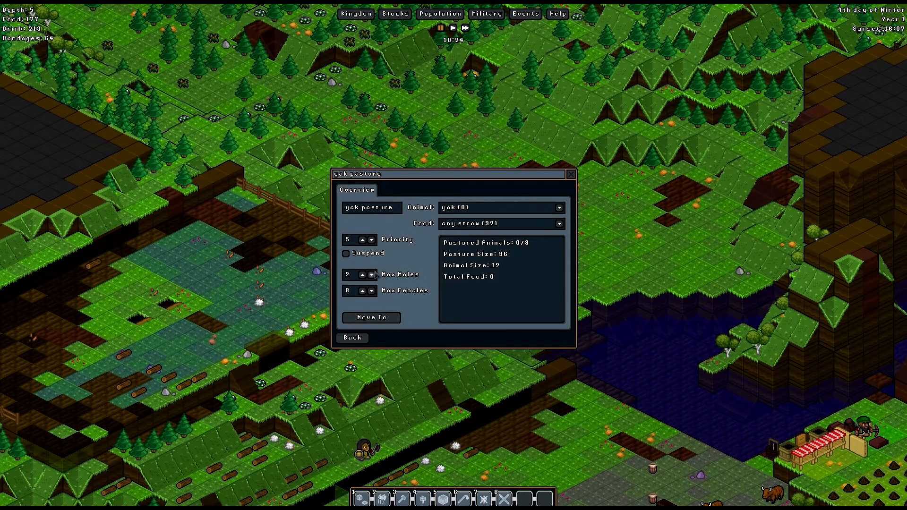
left_click(371, 293)
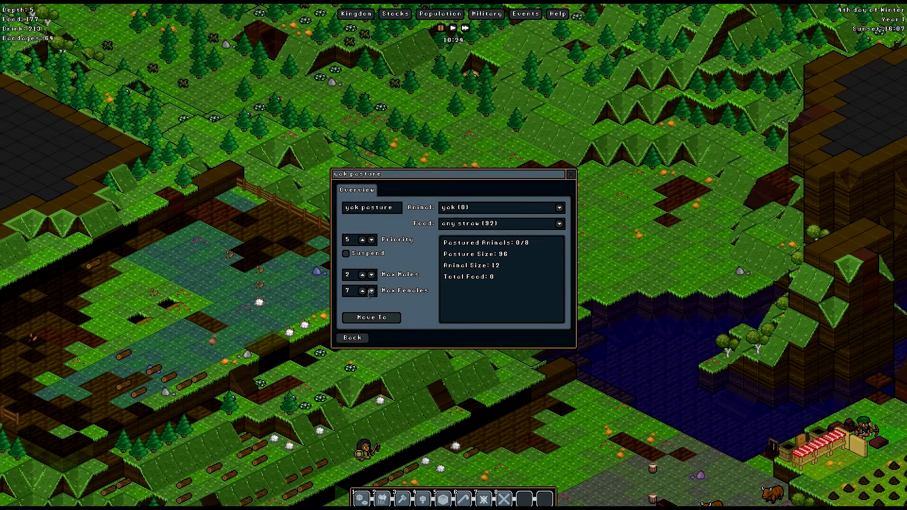
mouse_move(519, 249)
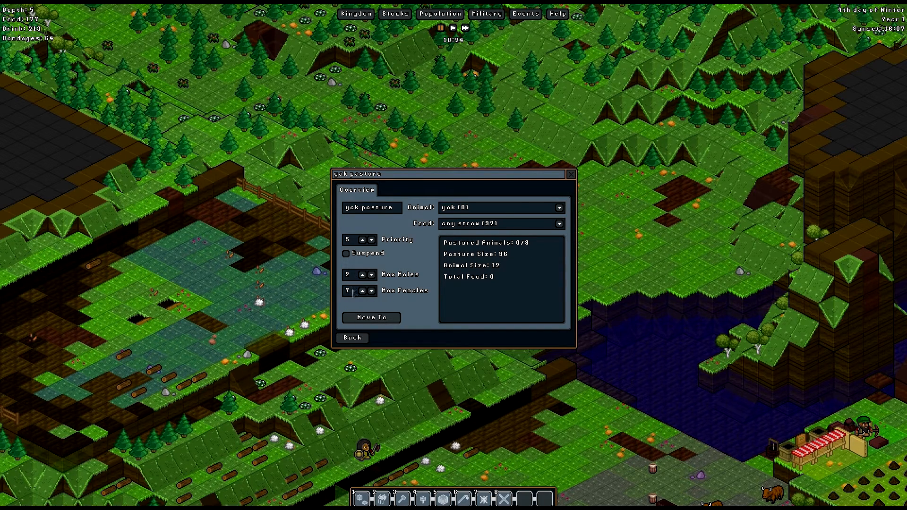
mouse_move(358, 267)
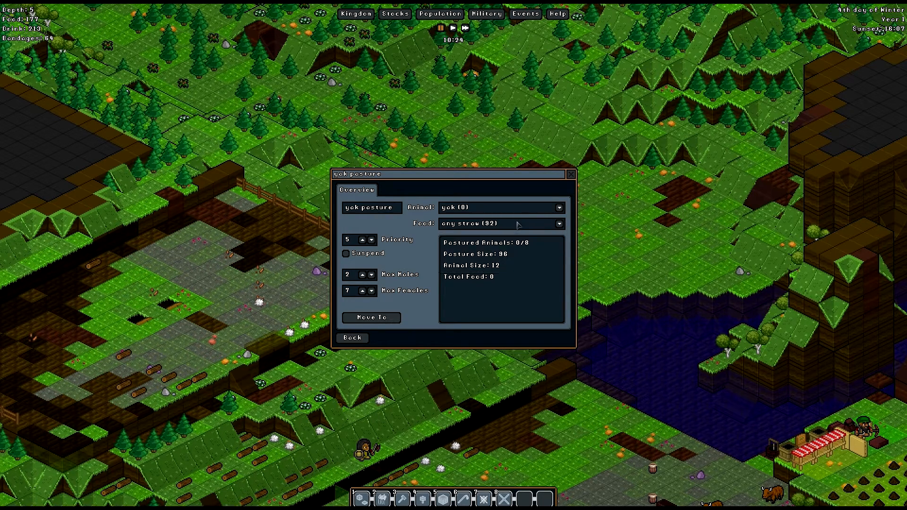
mouse_move(541, 208)
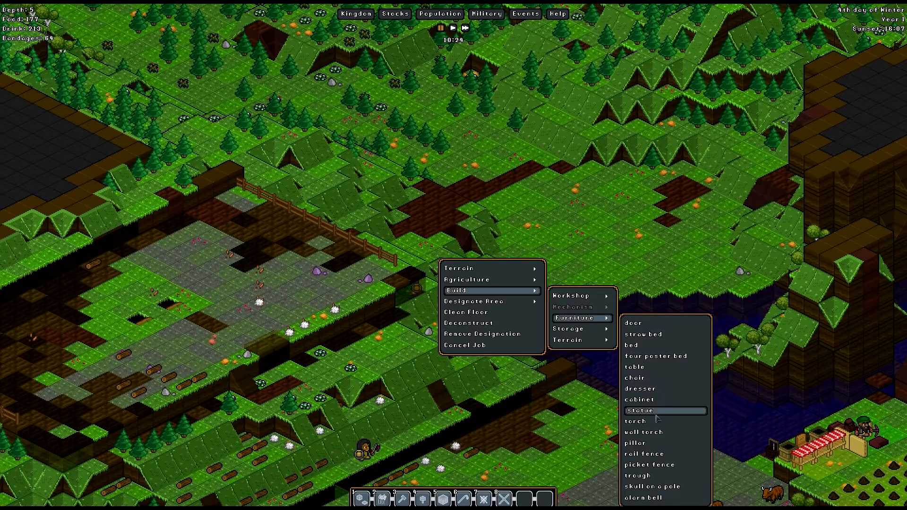
mouse_move(644, 453)
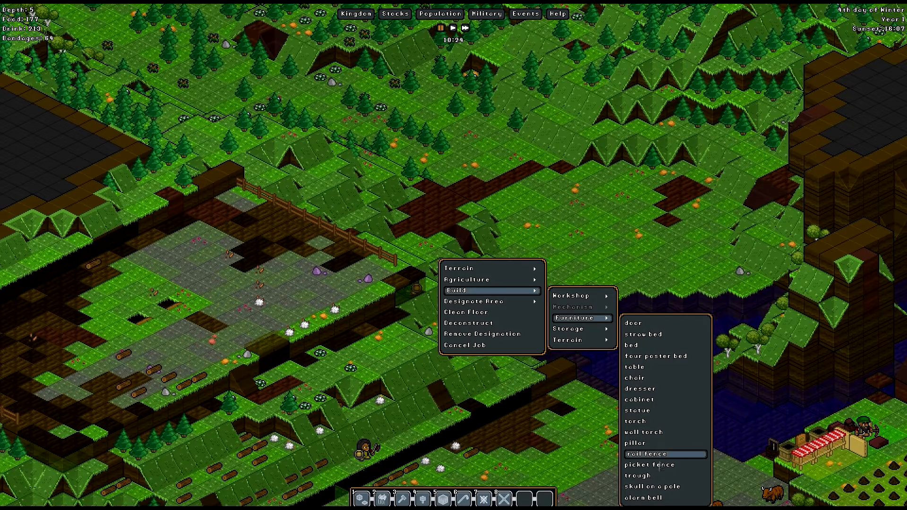
Open the trough build settings from Build > Furniture and switch to a bog.
left_click(638, 475)
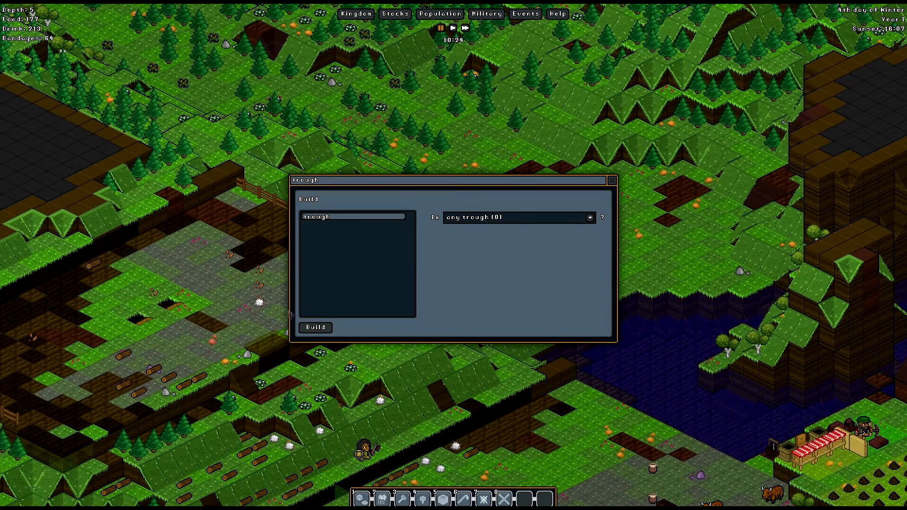
left_click(610, 180)
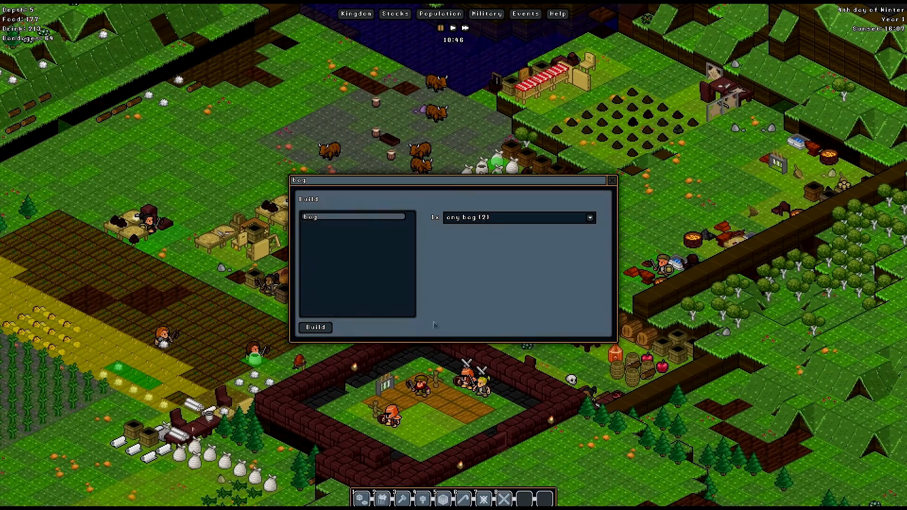
left_click(611, 180)
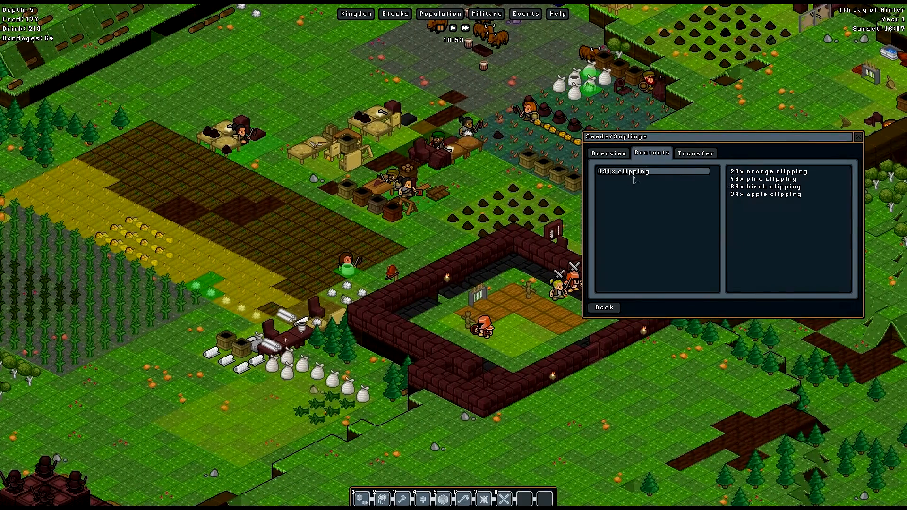
left_click(608, 152)
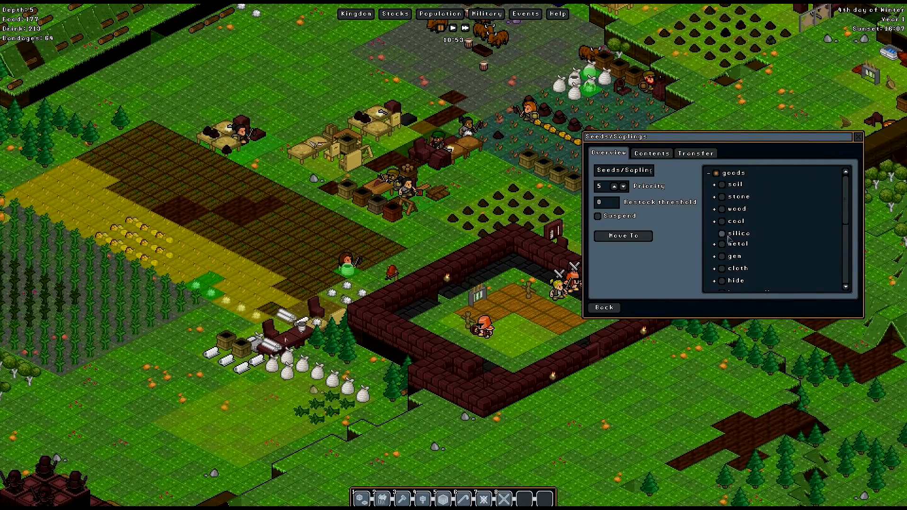
scroll("down", 3)
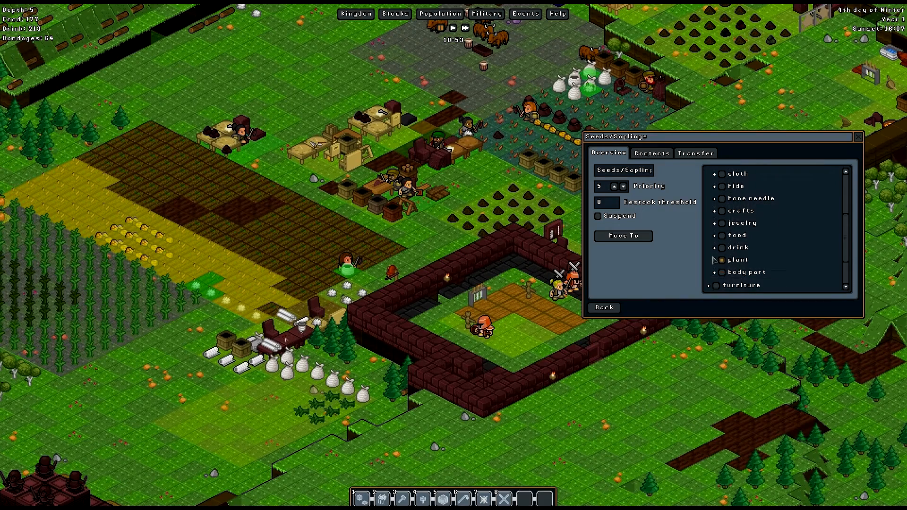
left_click(715, 260)
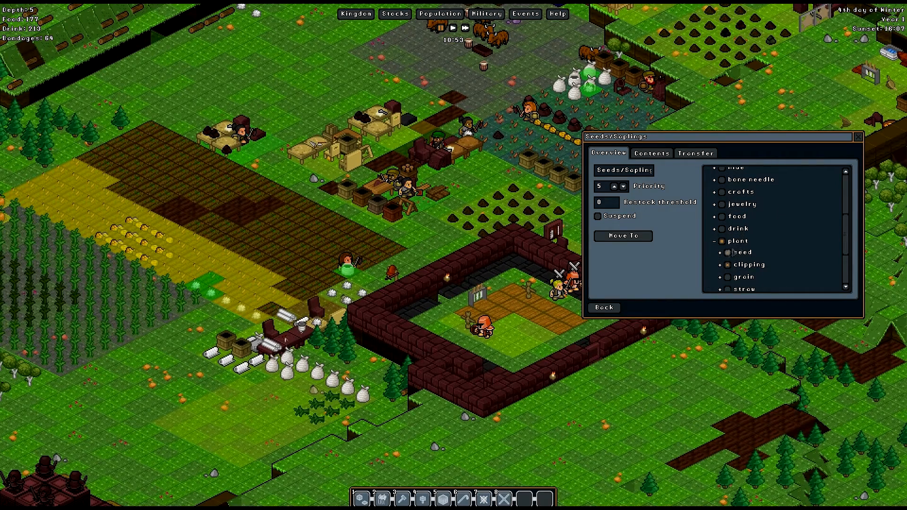
left_click(858, 136)
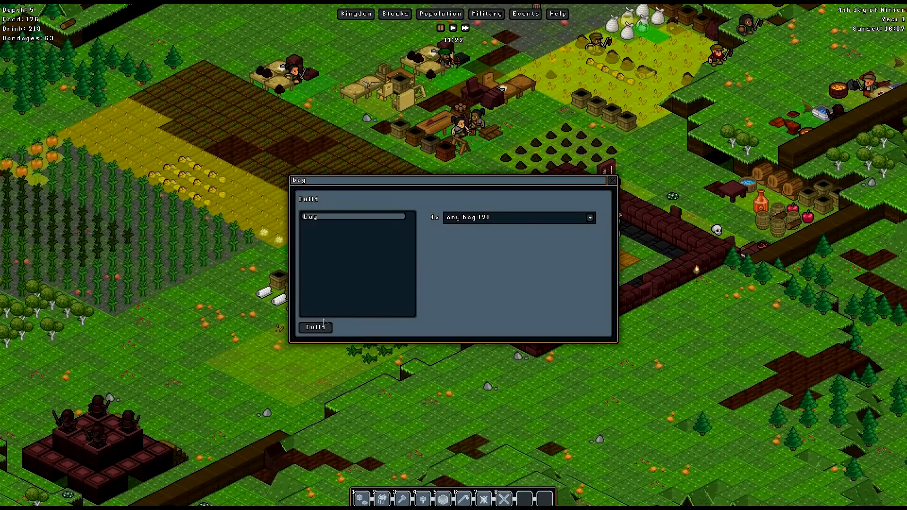
Close the bog prompt and list the two farmer gnomes on a depth-0 dirt floor.
left_click(315, 326)
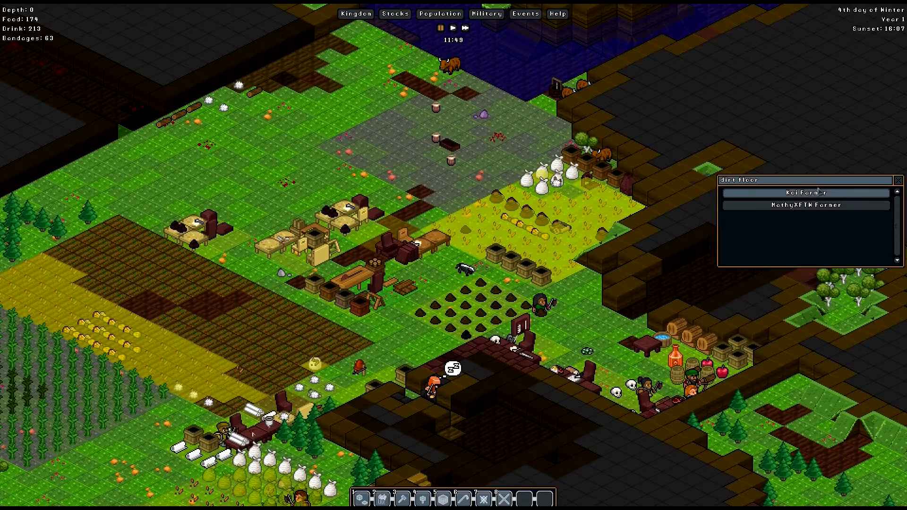
View the bleeding honey badger's overview, then list a dirt tile's occupants by the butcher shop.
left_click(804, 192)
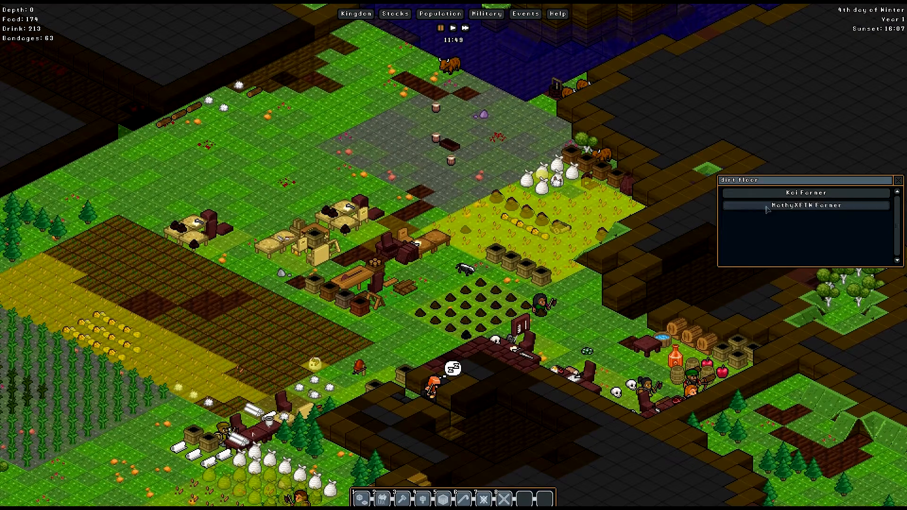
left_click(804, 205)
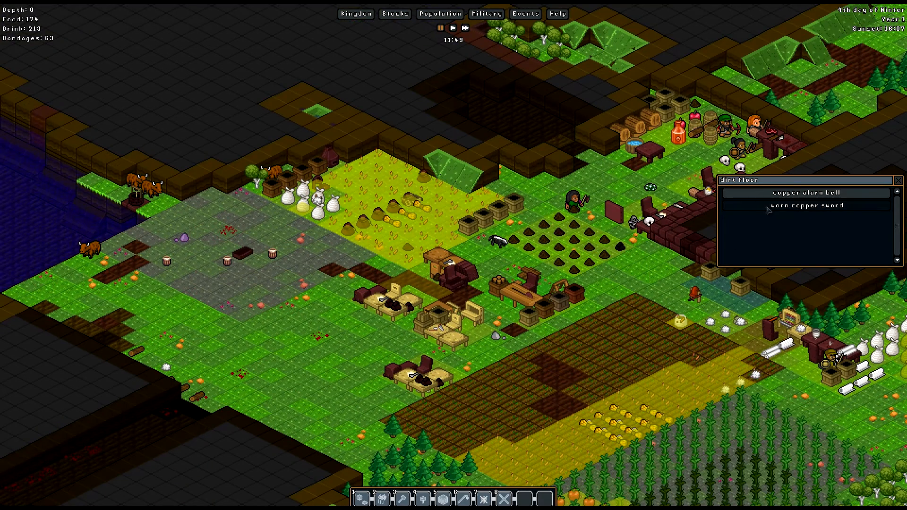
left_click(803, 192)
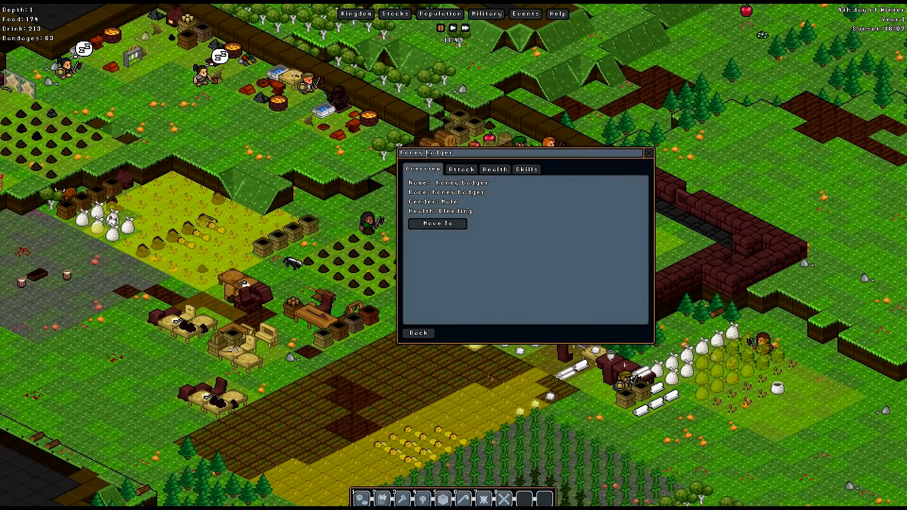
left_click(461, 169)
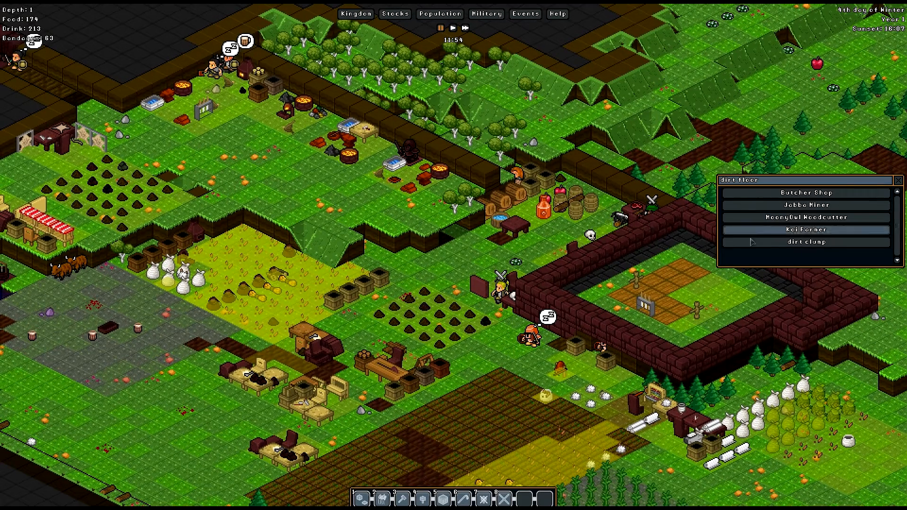
mouse_move(805, 229)
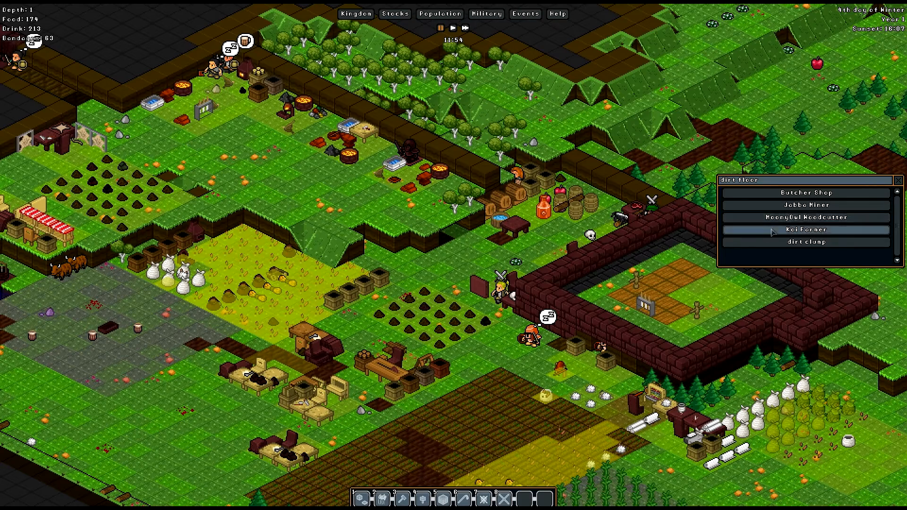
Show the honey badger's Health tab: bleeding wounds, injured eye and paw, blindness.
left_click(806, 230)
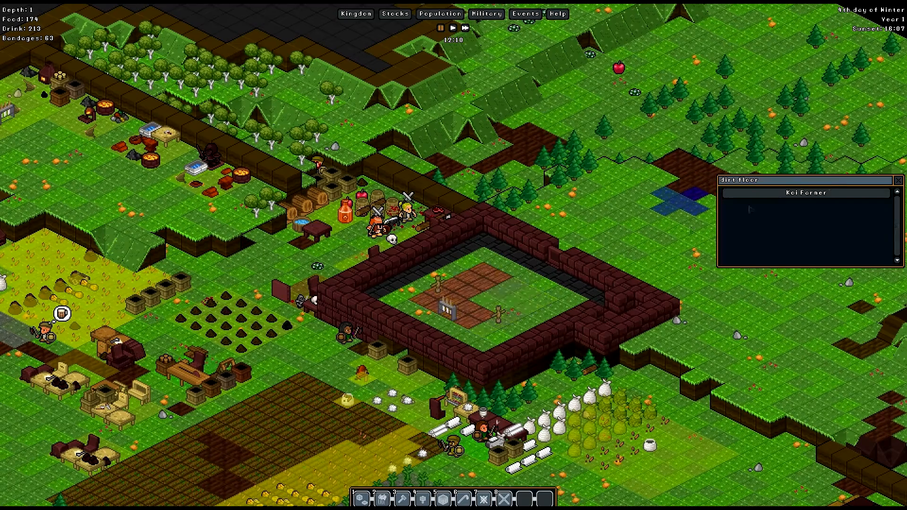
left_click(806, 192)
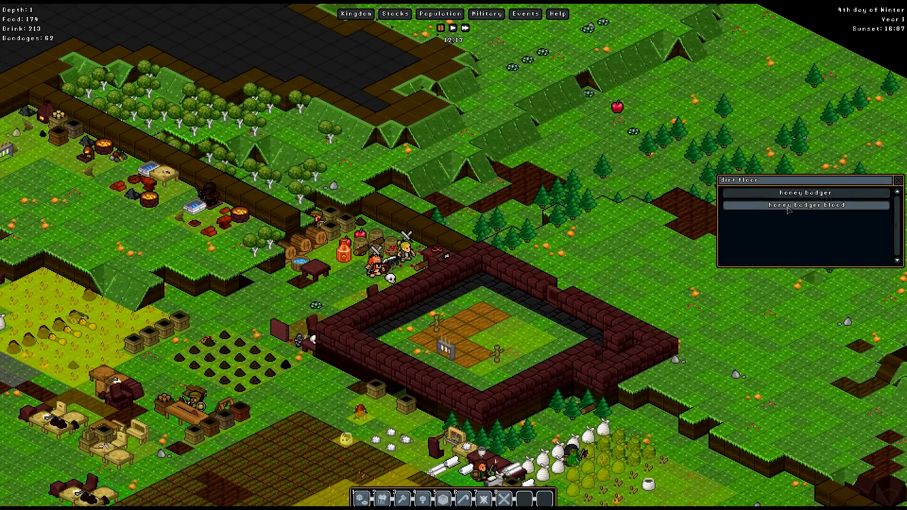
left_click(805, 193)
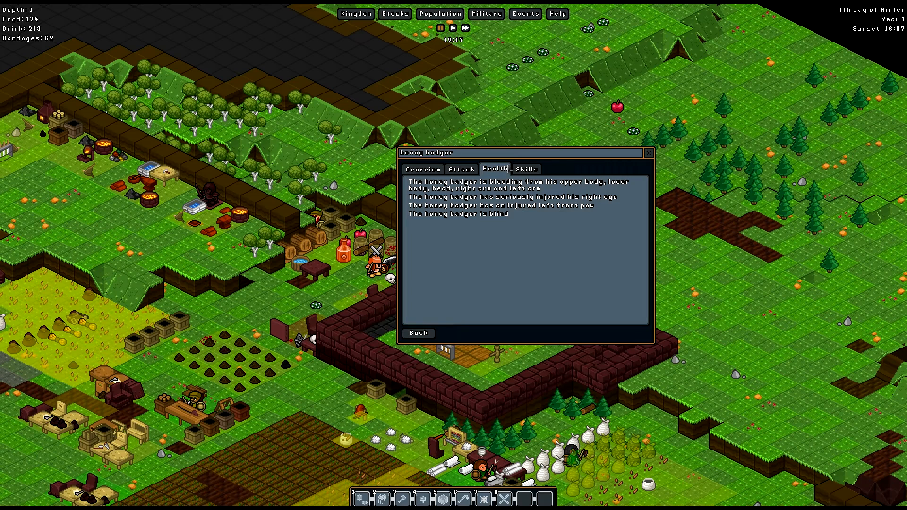
mouse_move(468, 165)
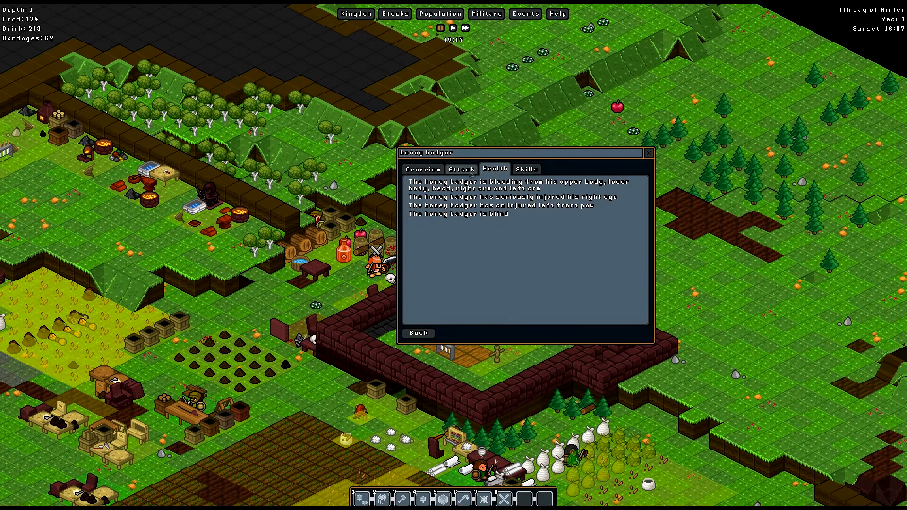
Close the badger report and view Population: 15 gnomes, 1 deceased, 6 idle.
left_click(418, 332)
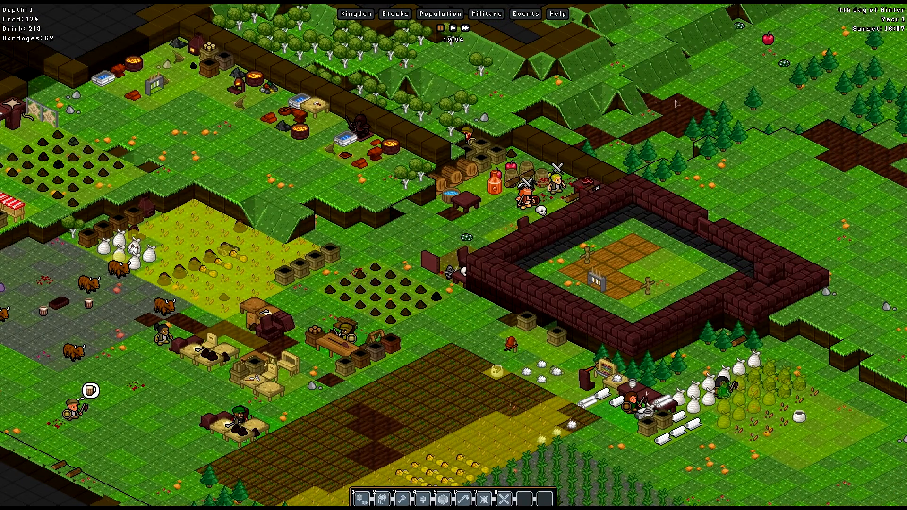
left_click(439, 13)
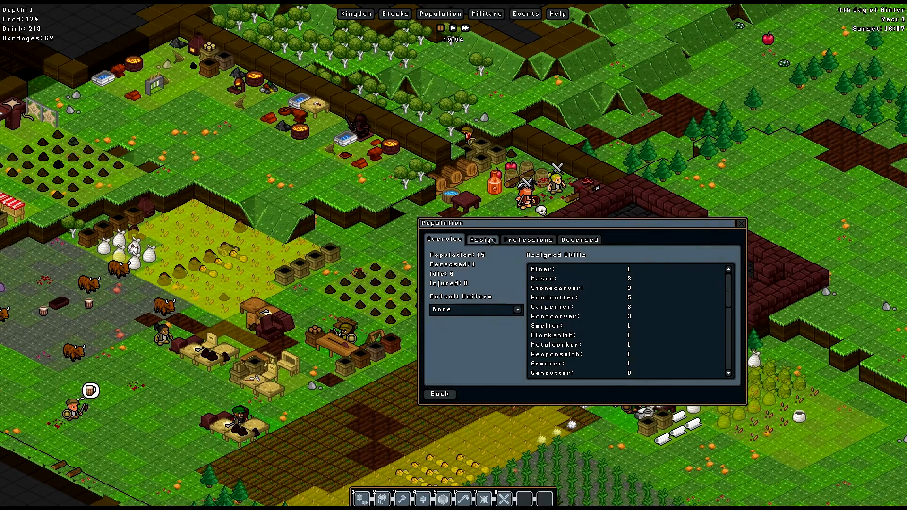
Expand the Engineer skills and enable Mechanic for the Woodcutter profession.
left_click(527, 239)
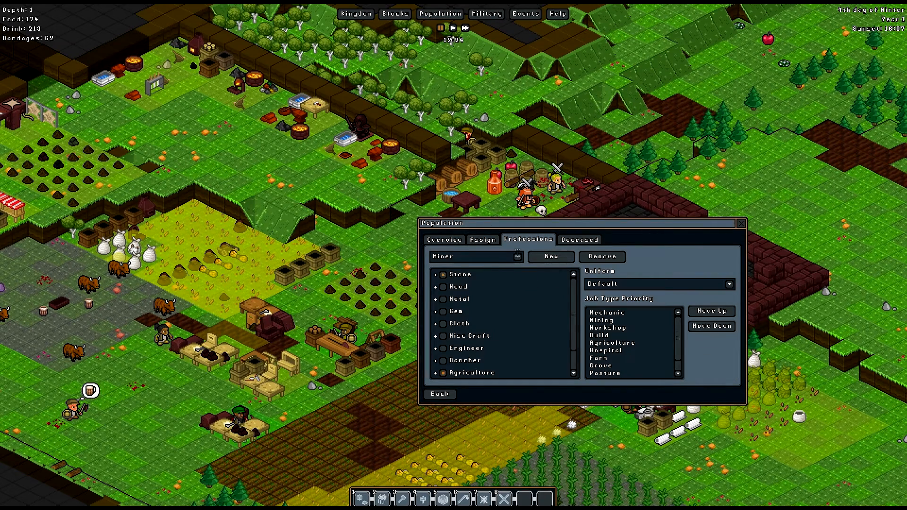
left_click(437, 339)
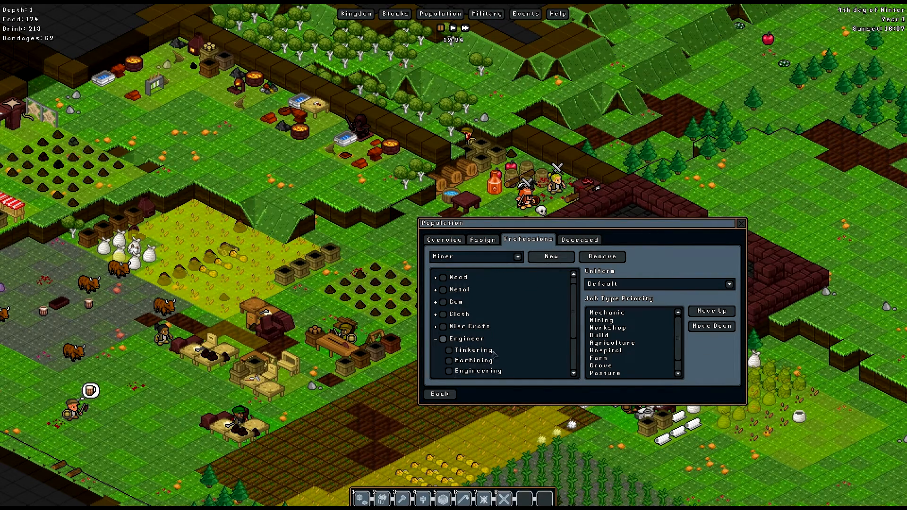
scroll("down", 3)
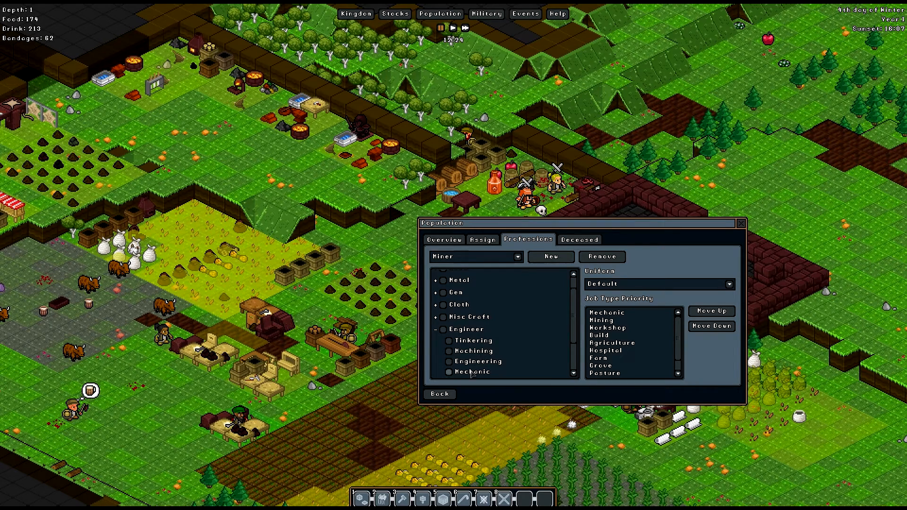
left_click(474, 256)
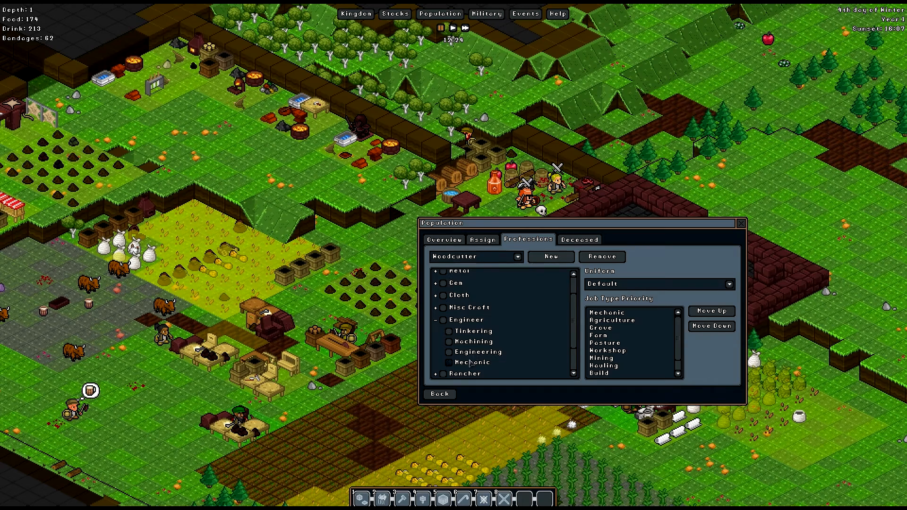
left_click(472, 256)
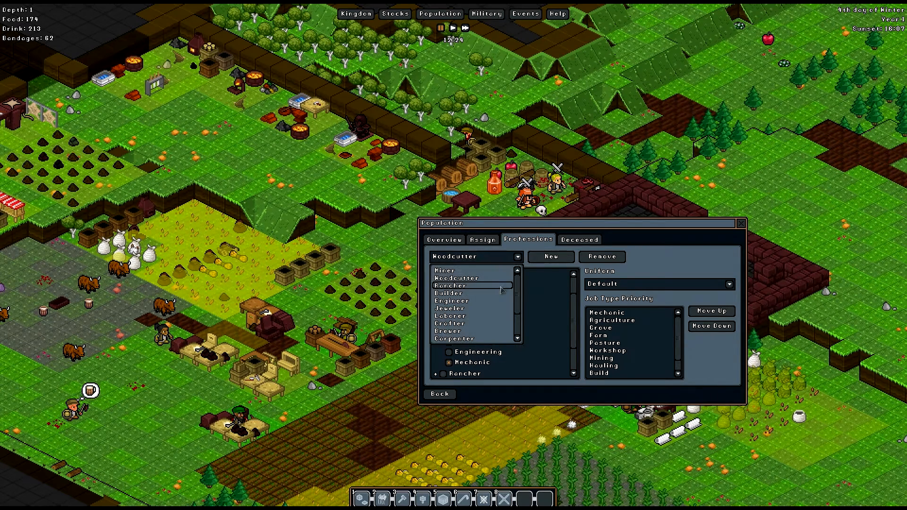
Step through Rancher, Builder and Engineer, then enable Mechanic for Jewelers.
left_click(452, 285)
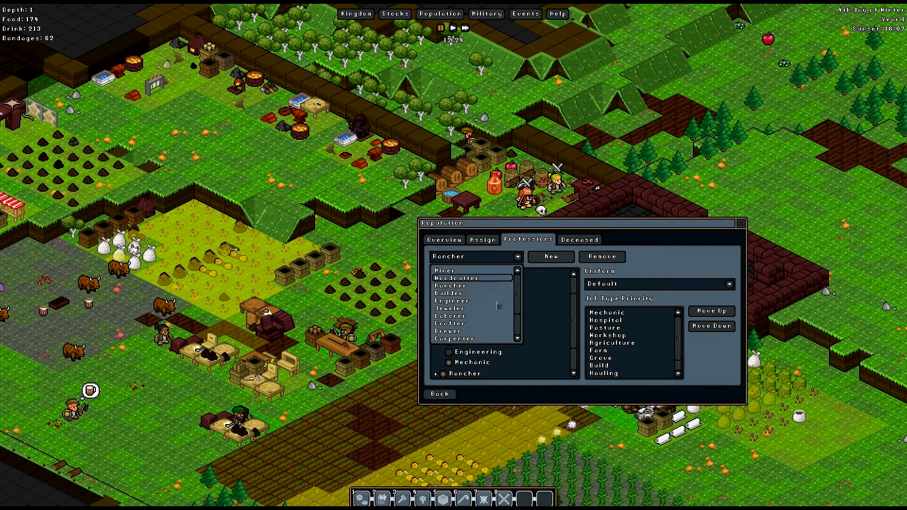
left_click(451, 294)
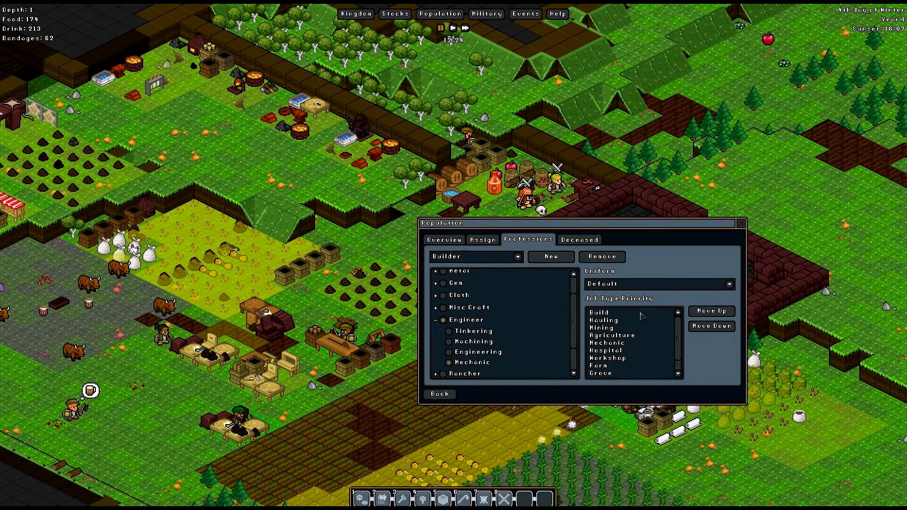
mouse_move(632, 357)
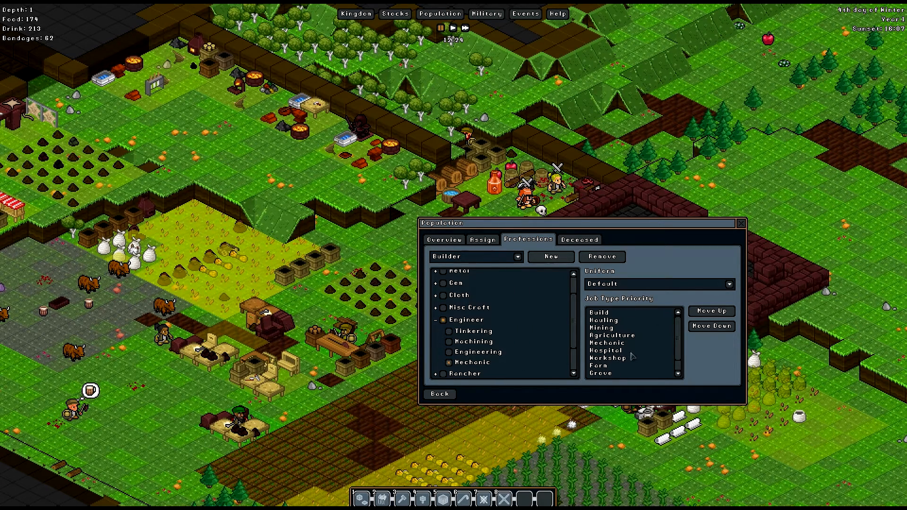
mouse_move(622, 346)
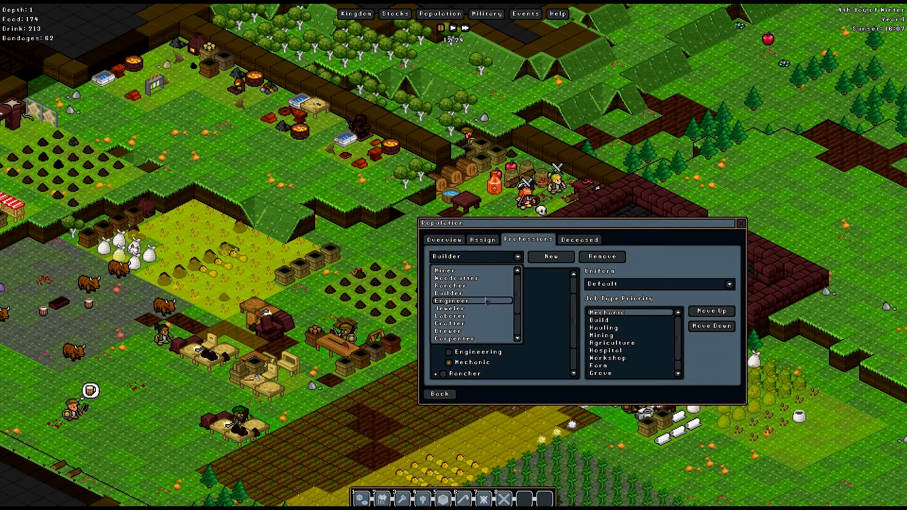
left_click(452, 301)
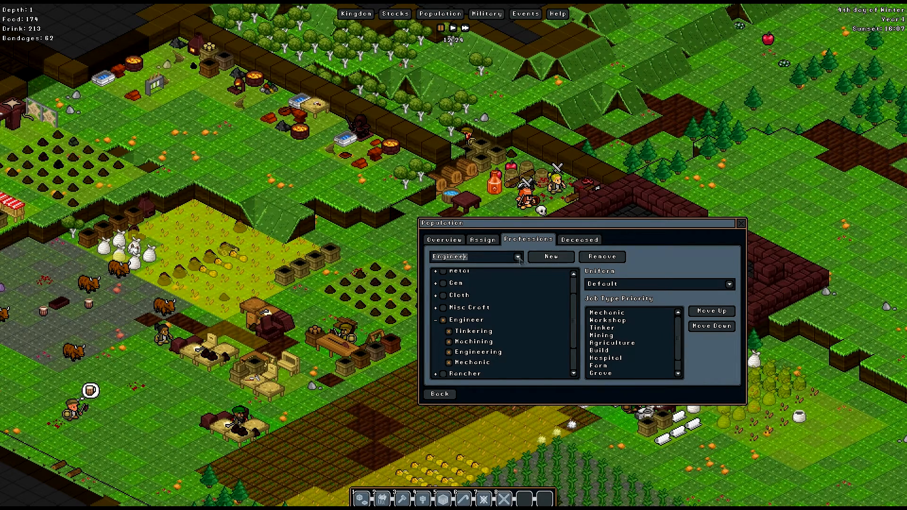
left_click(474, 256)
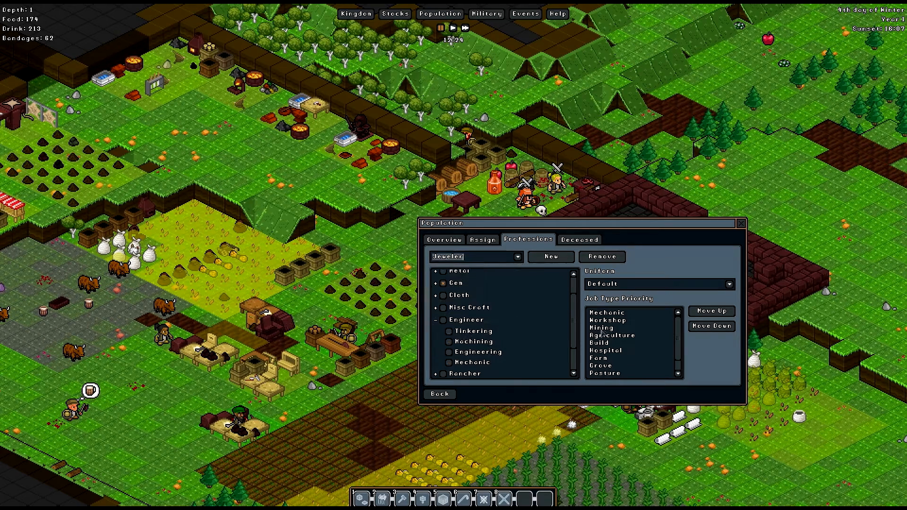
left_click(450, 362)
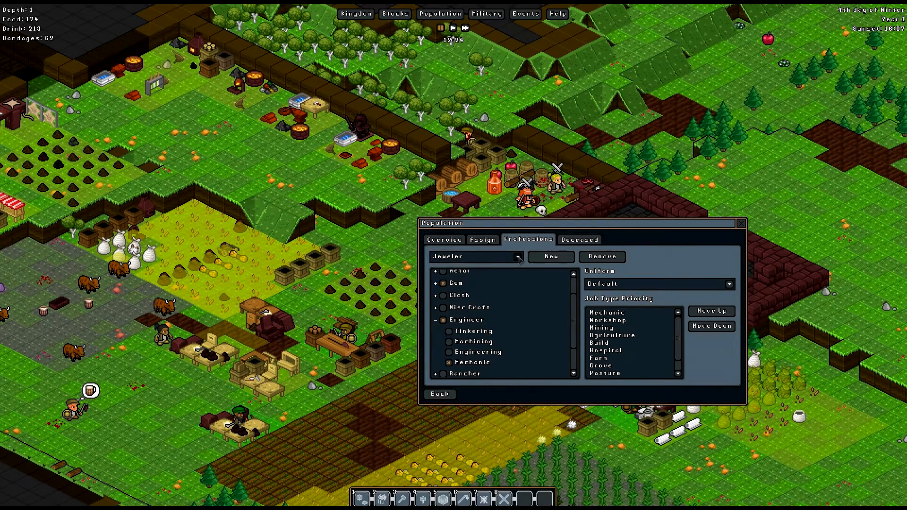
Move past Laborer and enable Mechanic for the Crafter profession.
left_click(474, 256)
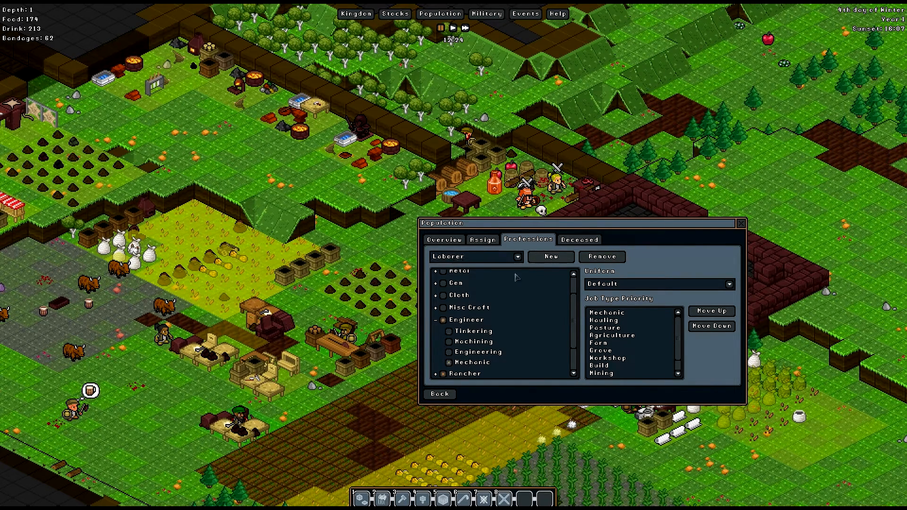
left_click(474, 256)
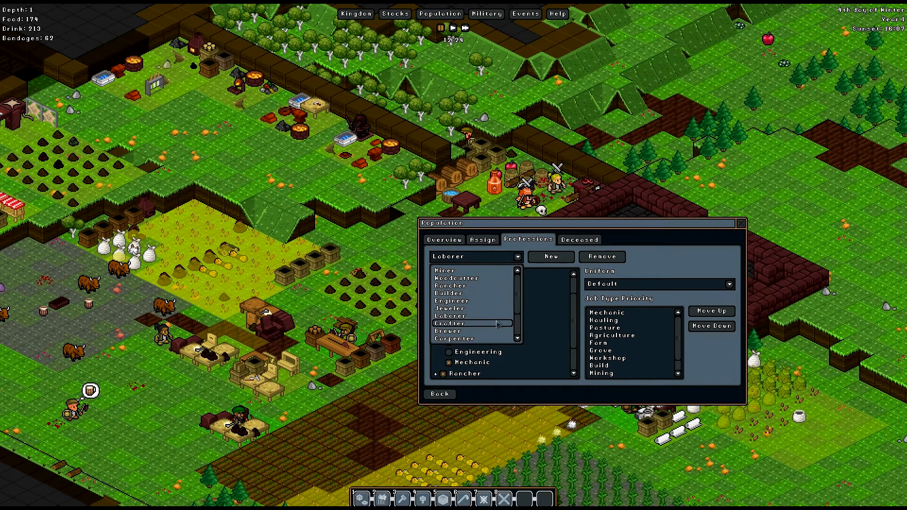
left_click(451, 322)
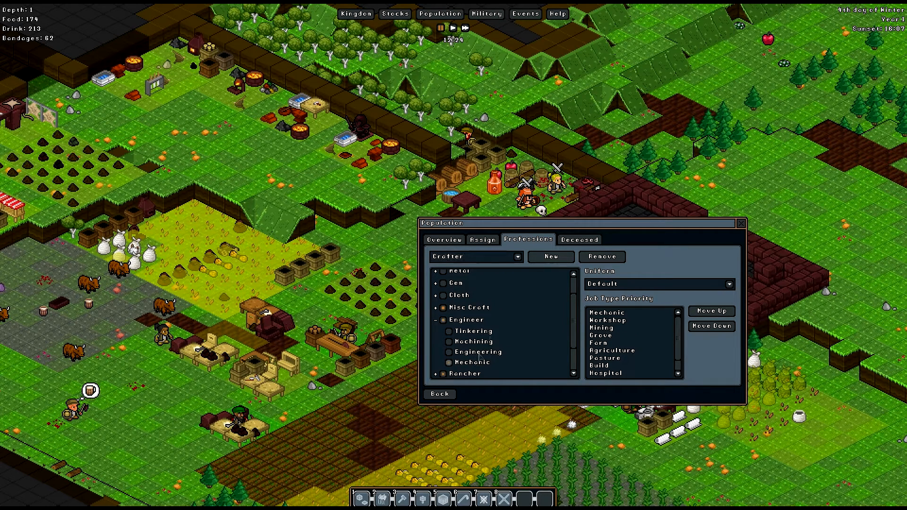
left_click(471, 256)
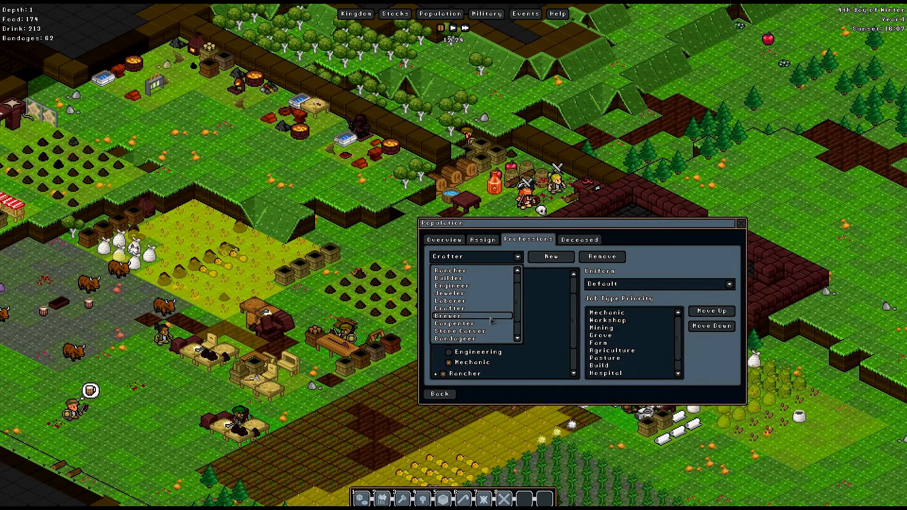
left_click(472, 316)
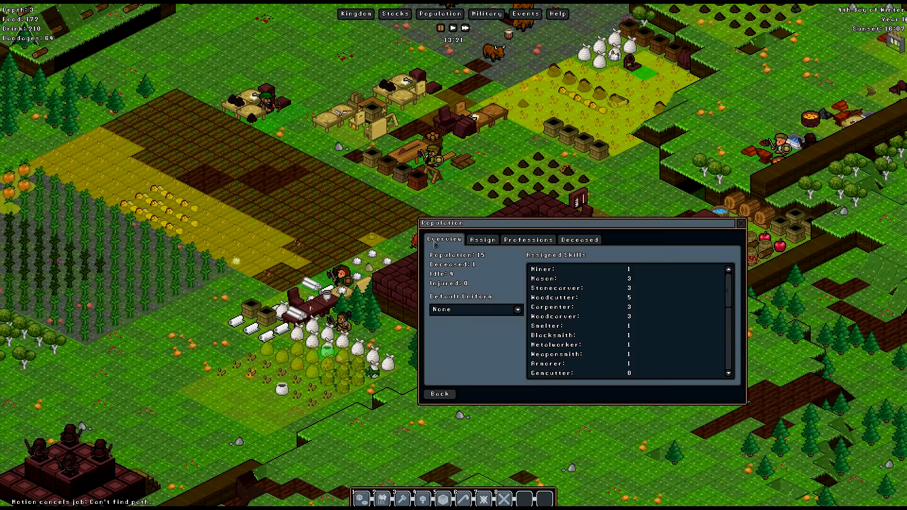
Review the Crafter, Brewer, Carpenter and Stone Carver profession settings.
left_click(527, 239)
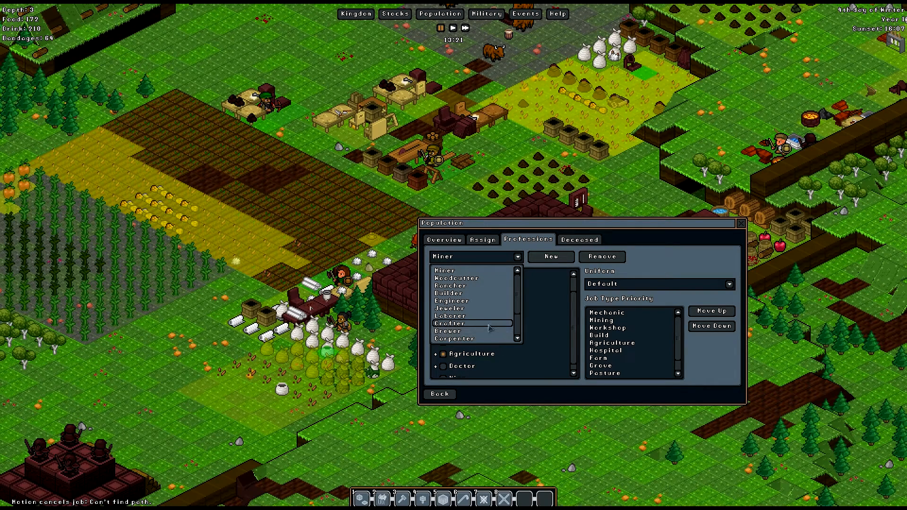
left_click(449, 323)
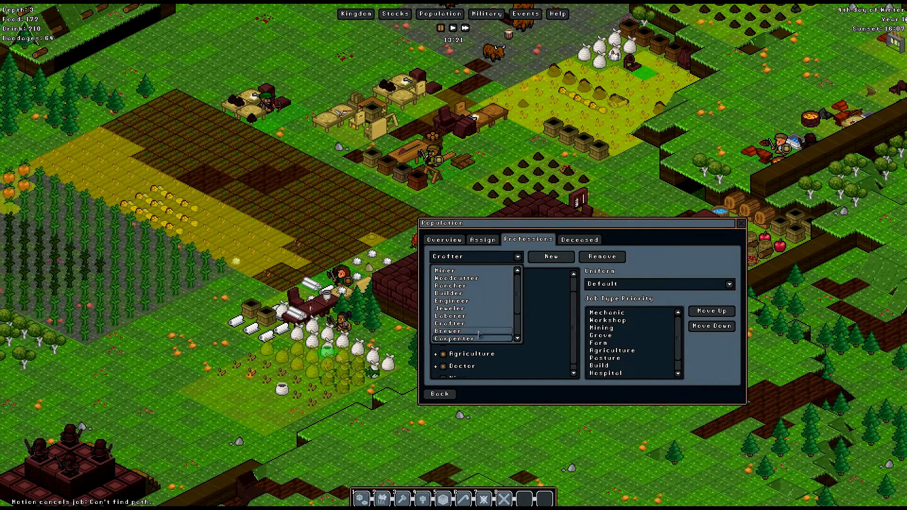
left_click(450, 331)
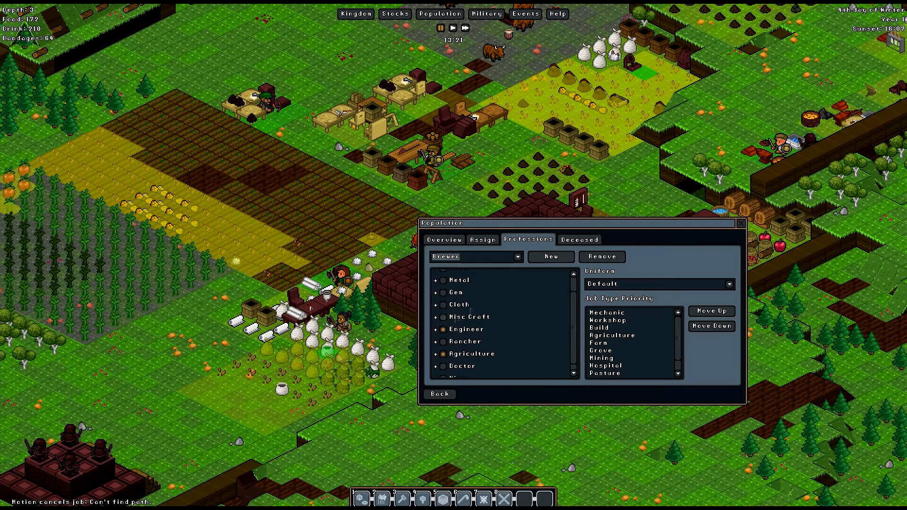
left_click(435, 328)
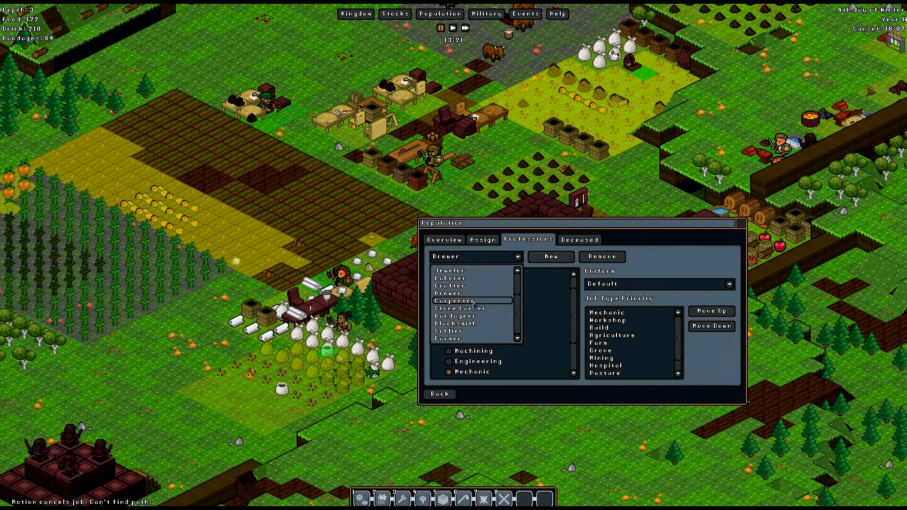
left_click(461, 301)
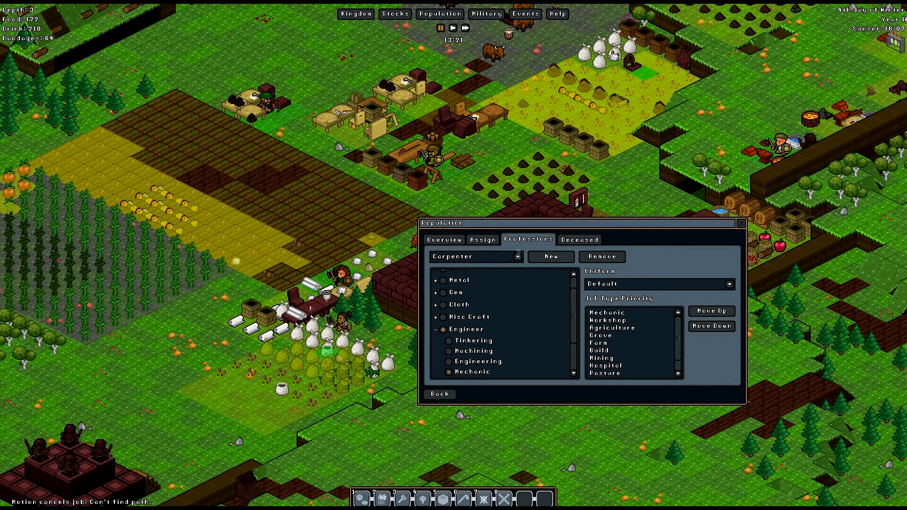
left_click(474, 256)
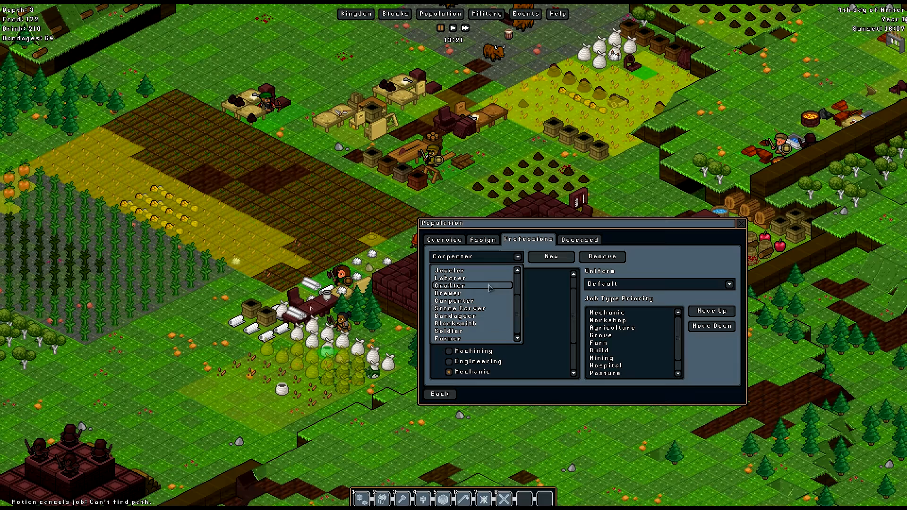
left_click(460, 308)
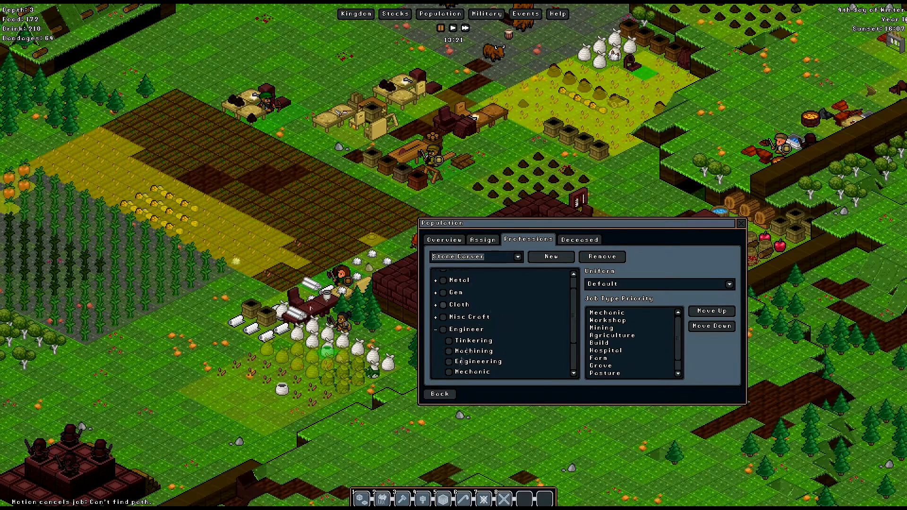
left_click(471, 256)
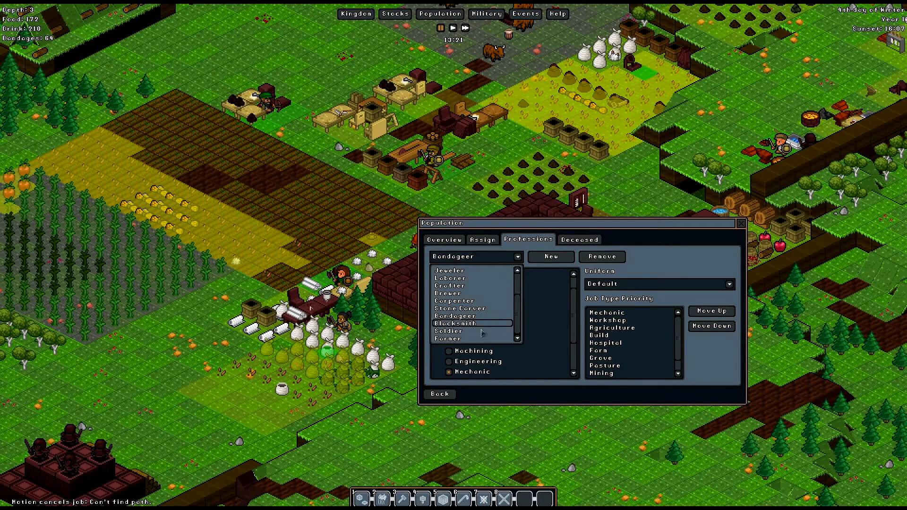
Inspect Blacksmith, Soldier and Farmer job priorities, then close the population window.
left_click(457, 323)
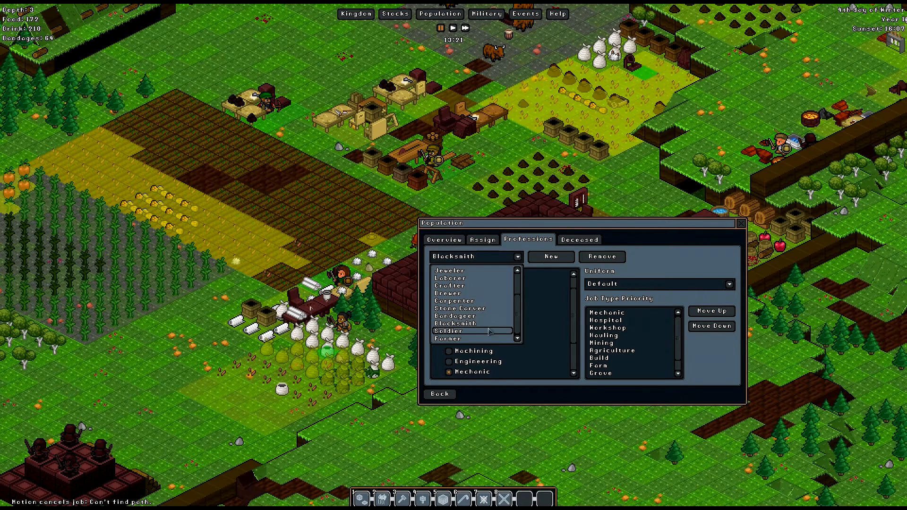
left_click(447, 330)
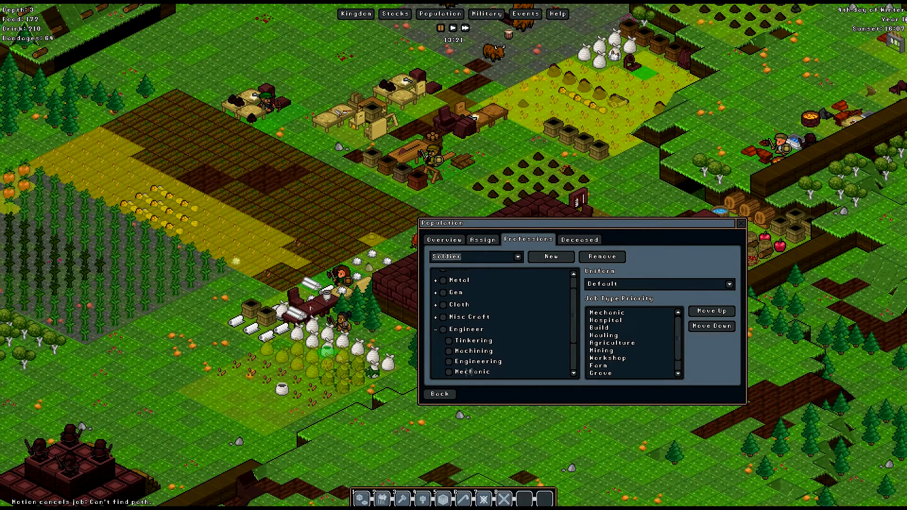
left_click(448, 371)
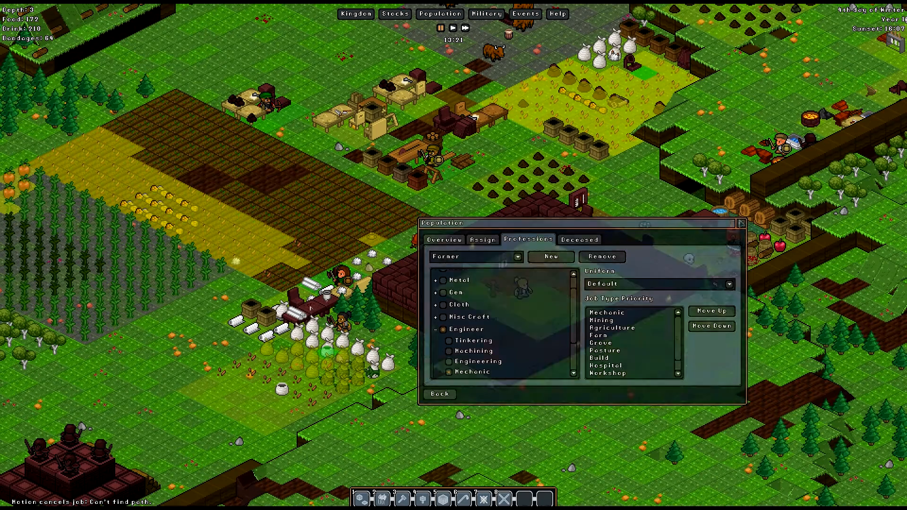
left_click(742, 223)
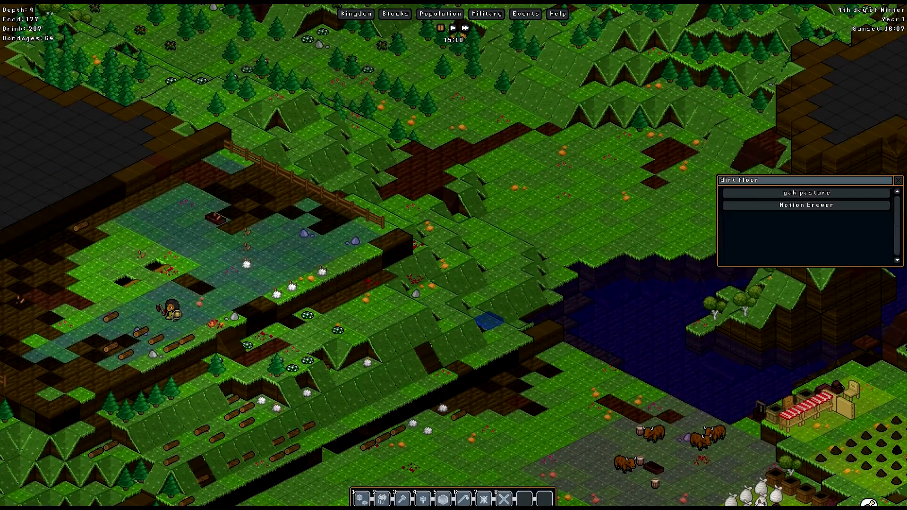
Dismiss the dirt floor info panel to see the stairwell at depth -1.
left_click(804, 205)
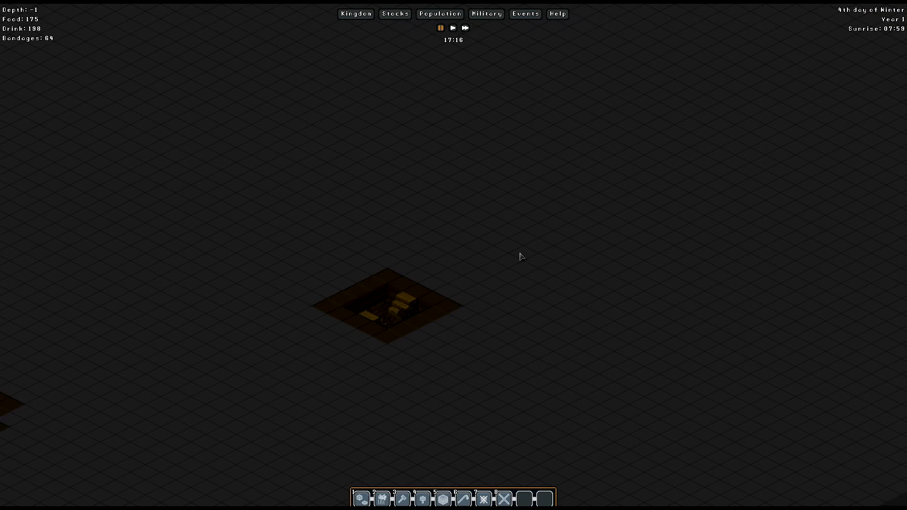
Designate the tile beneath the existing stairs for a Stairs Down dig.
right_click(519, 256)
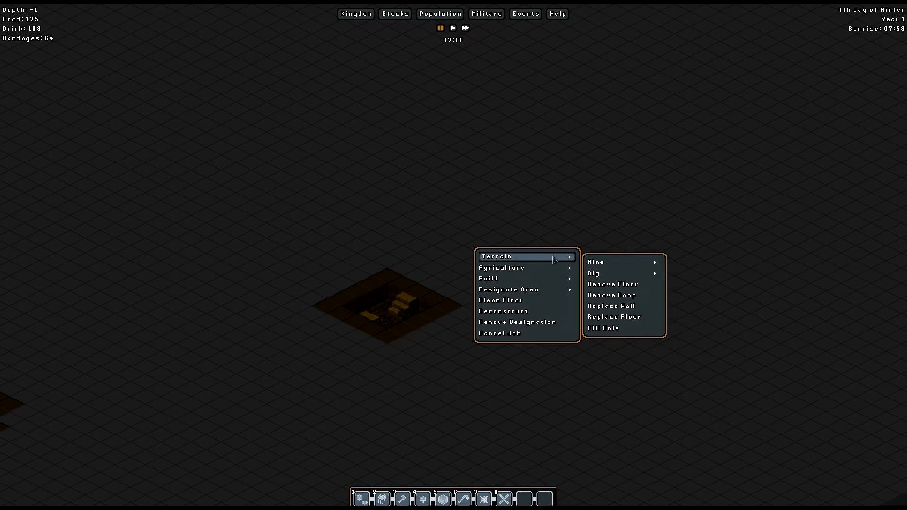
mouse_move(596, 263)
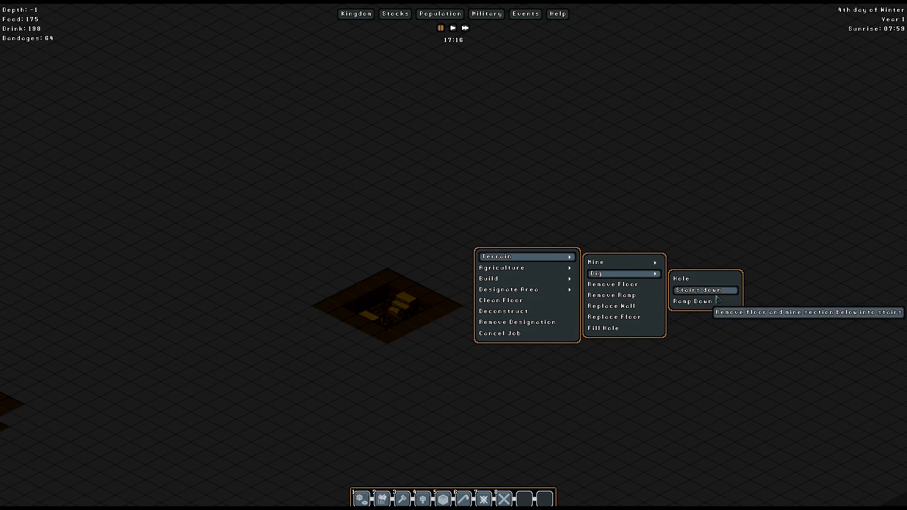
left_click(704, 289)
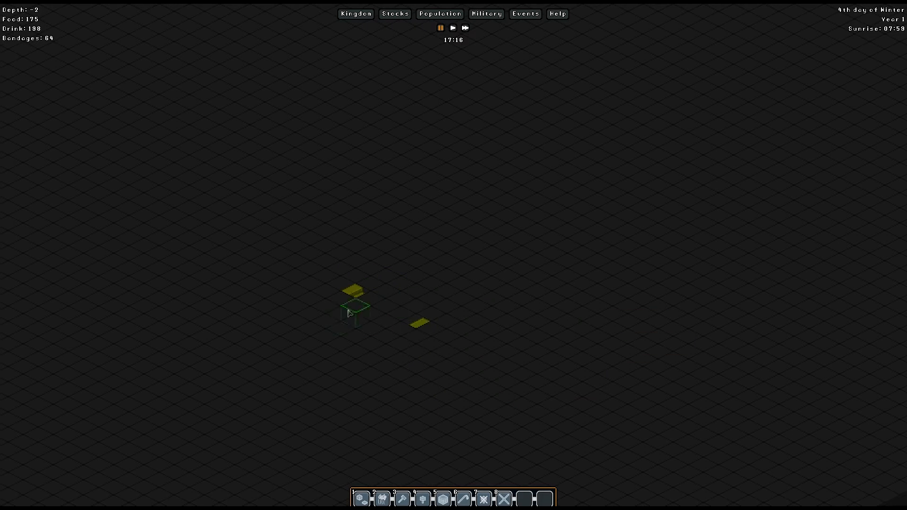
right_click(351, 312)
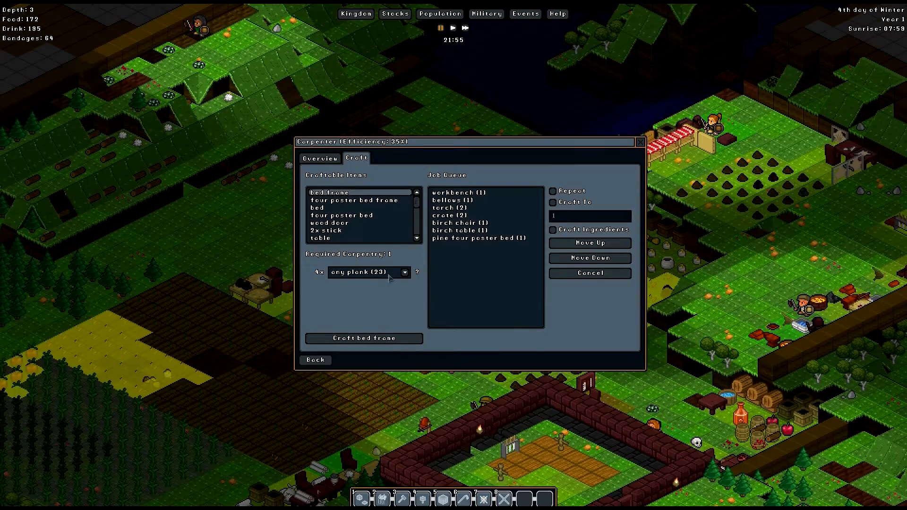
Close the Carpenter workshop, leaving the pine four-poster bed in its queue.
left_click(404, 272)
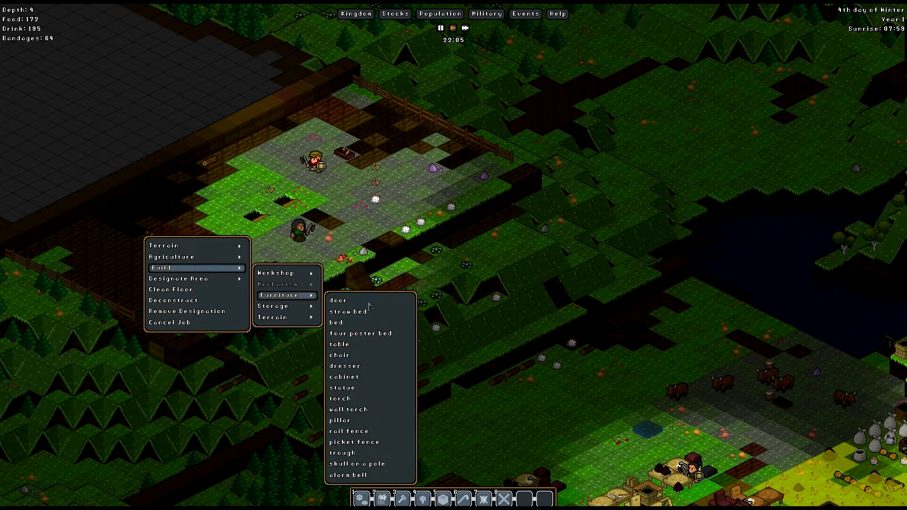
mouse_move(349, 431)
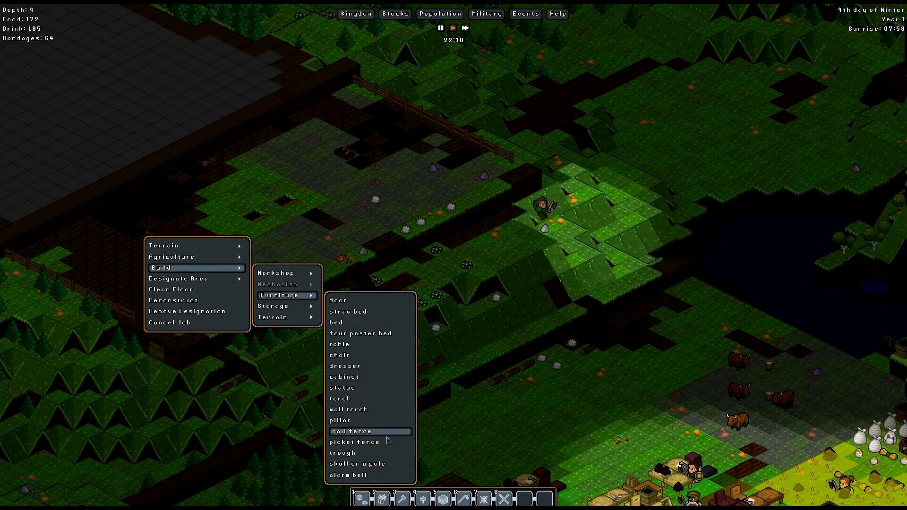
Place a rail fence built from orangewood planks.
left_click(339, 421)
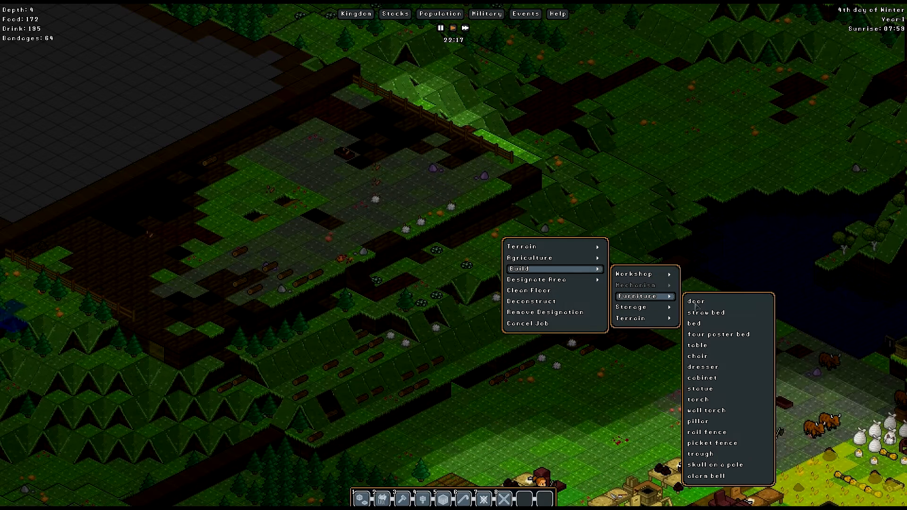
left_click(707, 431)
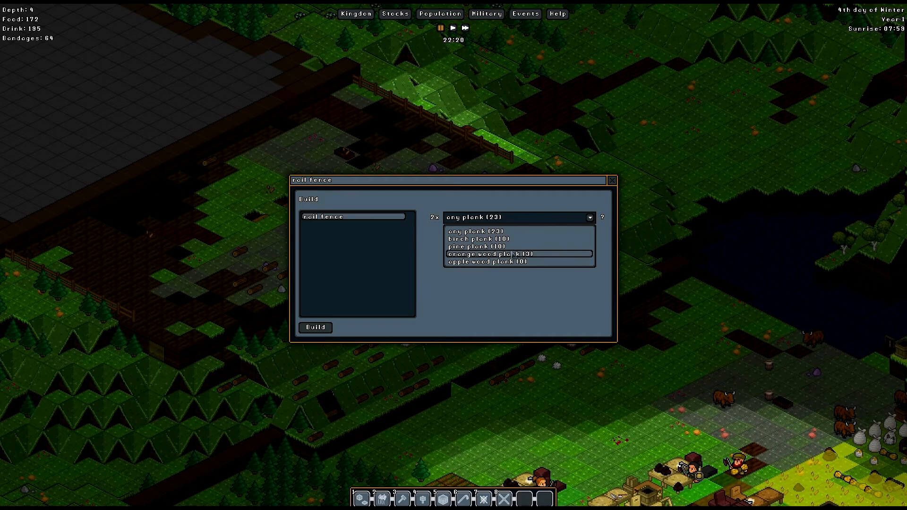
left_click(612, 180)
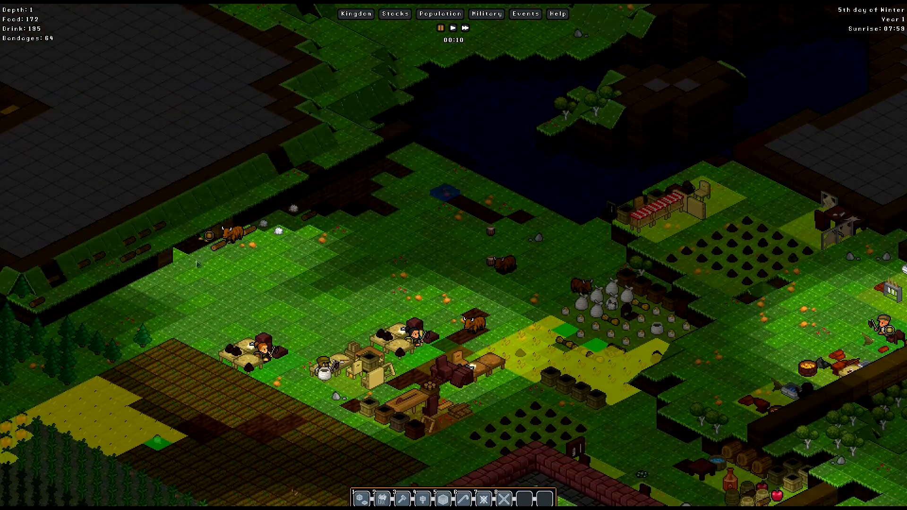
Lower the view to depth -7 to inspect the gnome's mining tunnel.
left_click(198, 263)
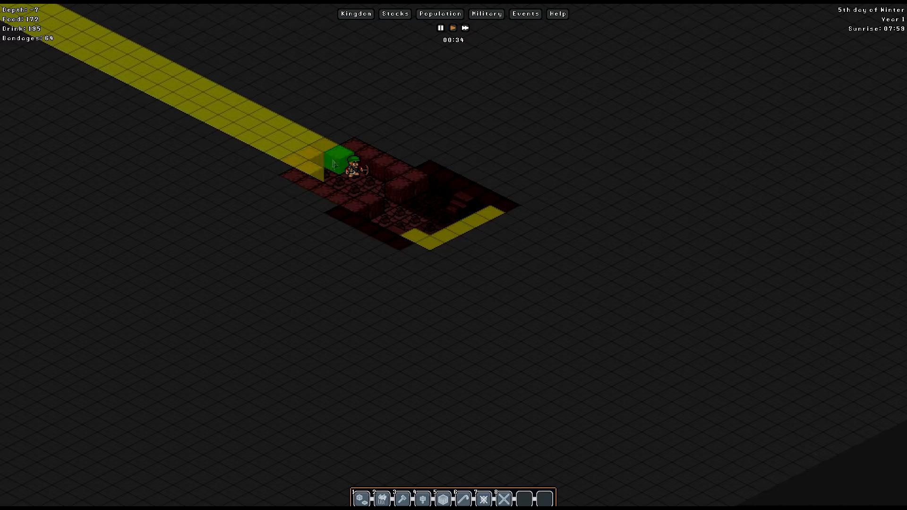
Designate the depth-1 wall area for mining with Mine > Wall.
left_click(338, 162)
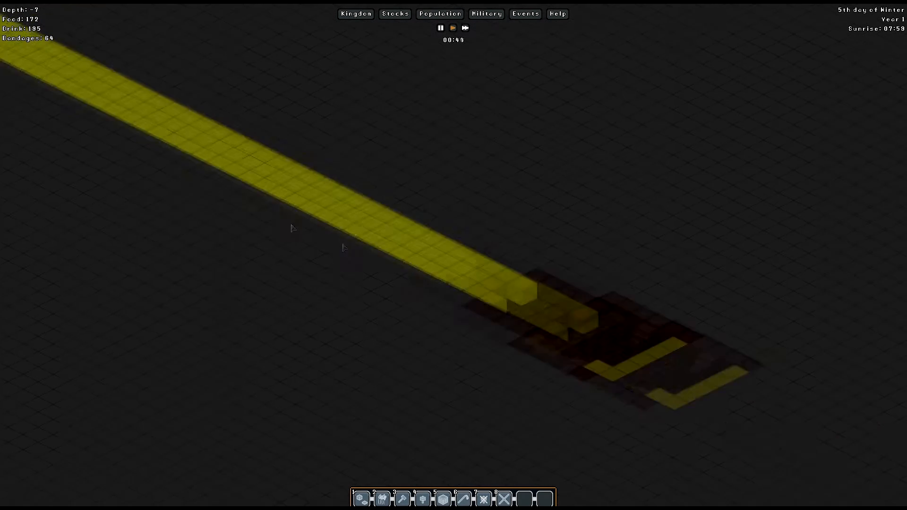
scroll("down", 3)
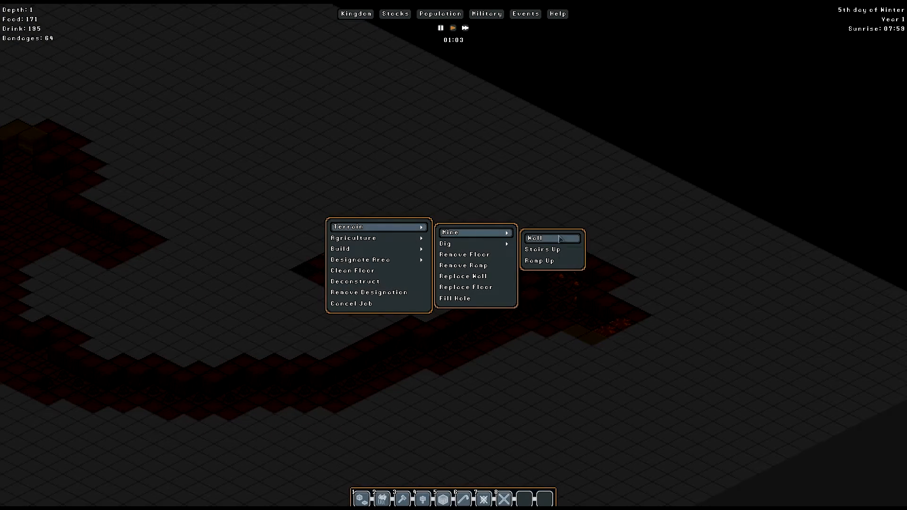
left_click(535, 237)
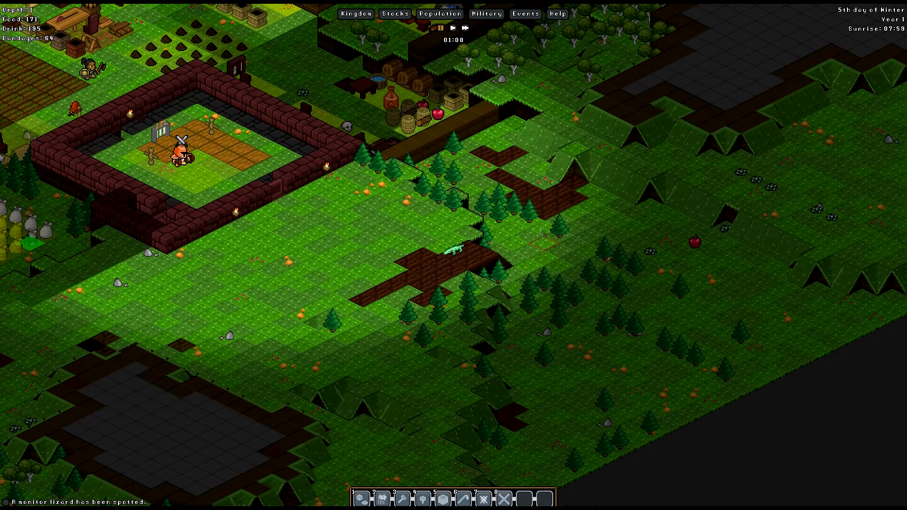
left_click(442, 28)
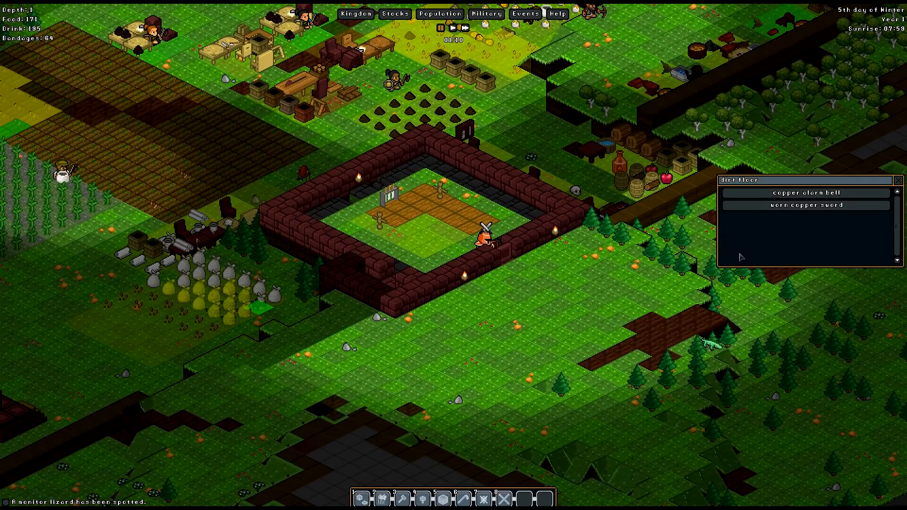
Check the copper alarm bell's Overview window, then close it.
left_click(804, 193)
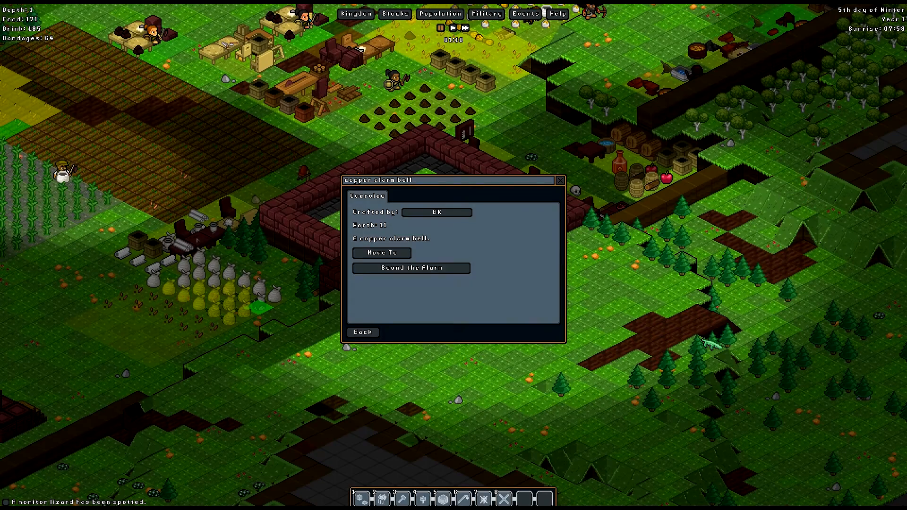
left_click(363, 332)
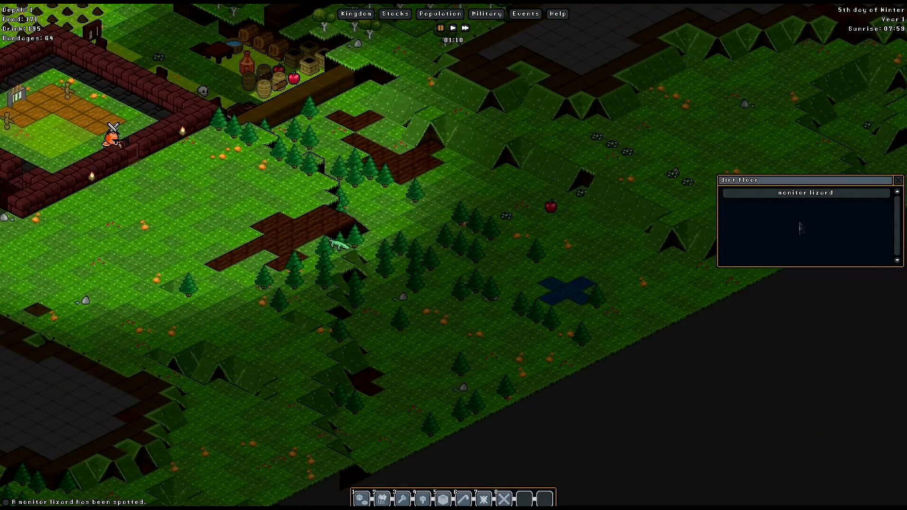
Send all squads against the monitor lizard, then list the yard tile's bell and sword.
left_click(805, 193)
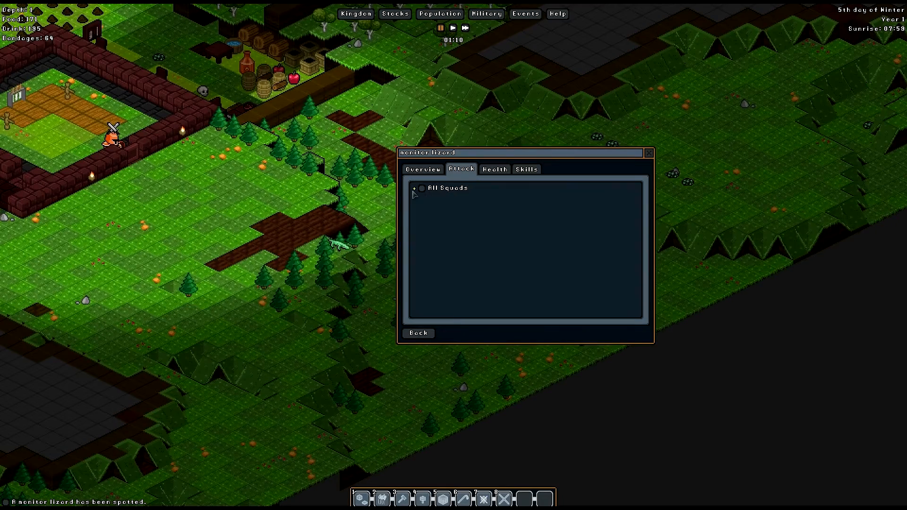
left_click(414, 188)
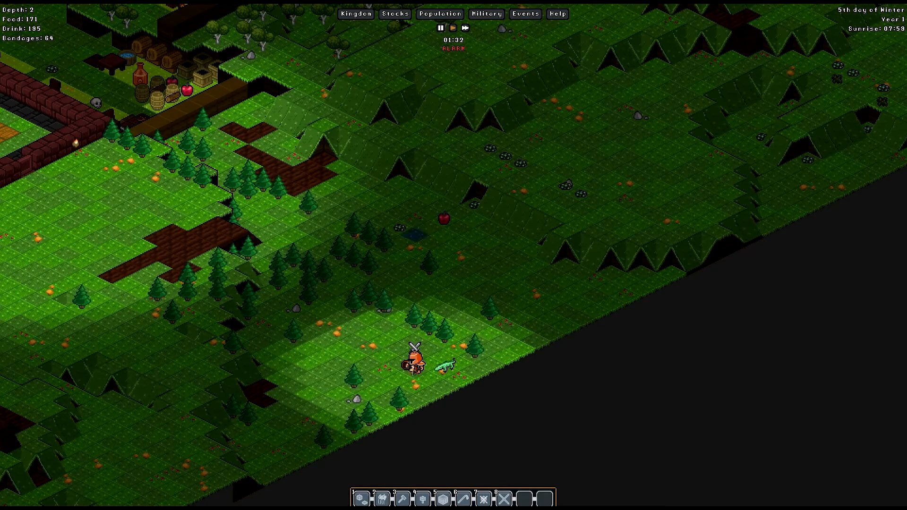
left_click(411, 357)
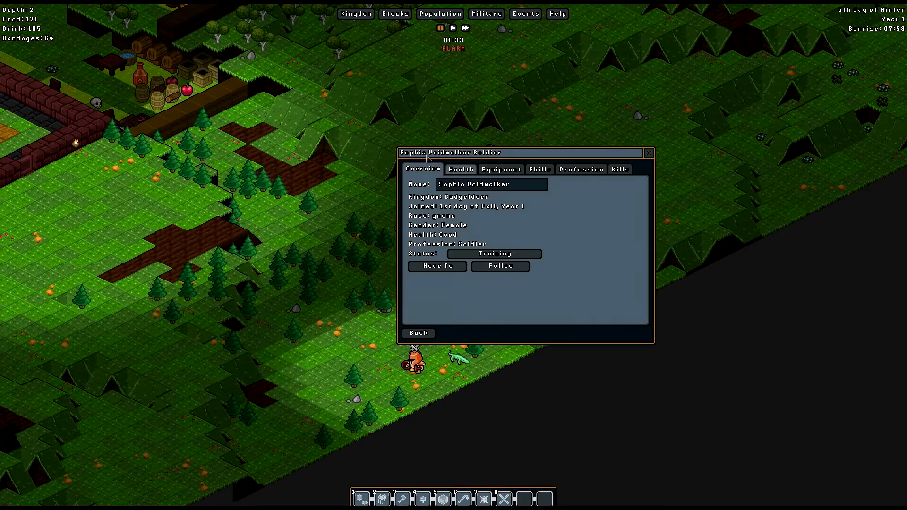
left_click(501, 169)
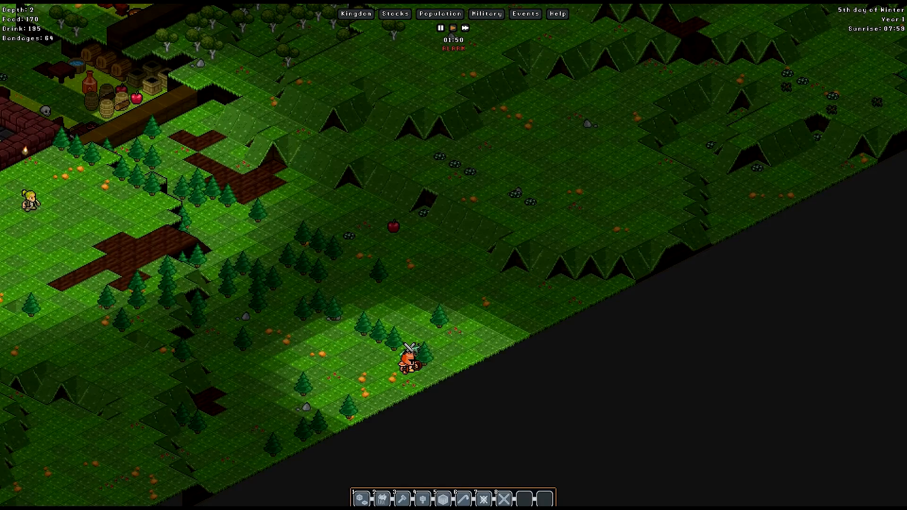
left_click(422, 351)
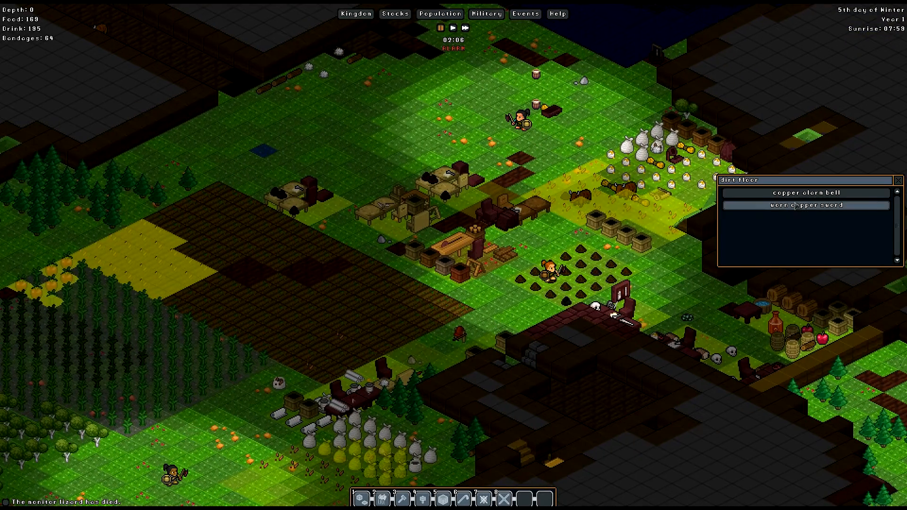
Close the dirt floor tile's item list to return to the colony view.
left_click(803, 193)
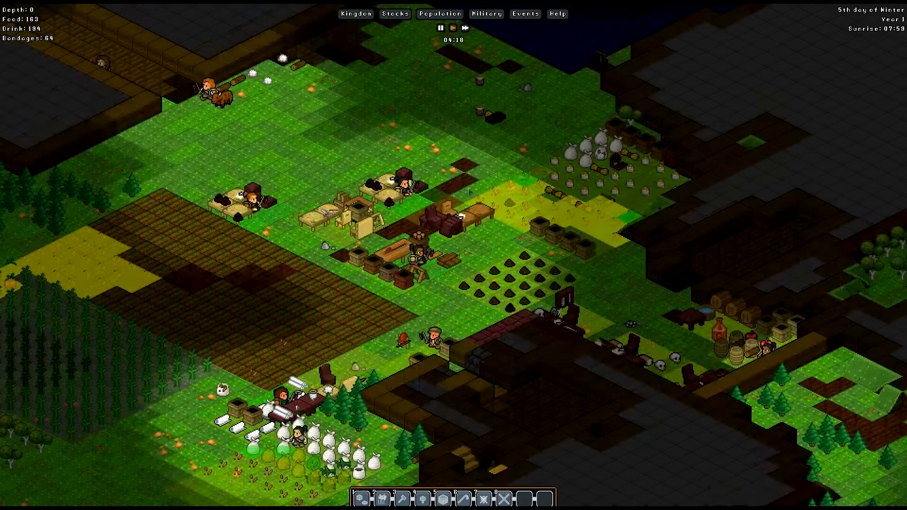
Open the Population overview and scroll through each gnome's profession and job.
left_click(439, 13)
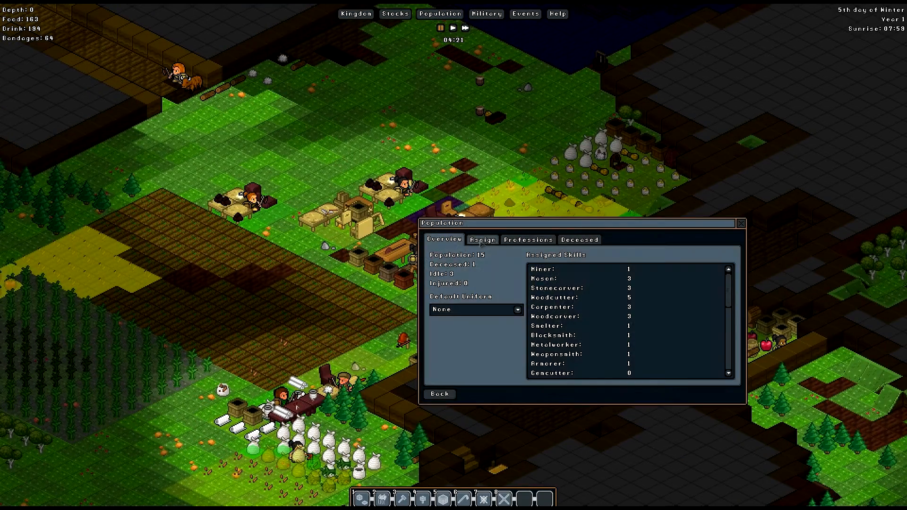
left_click(483, 240)
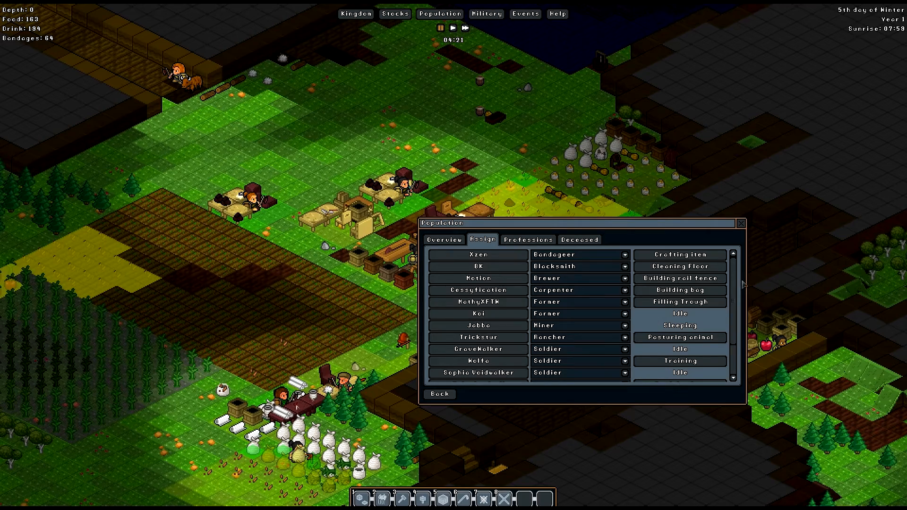
scroll("down", 3)
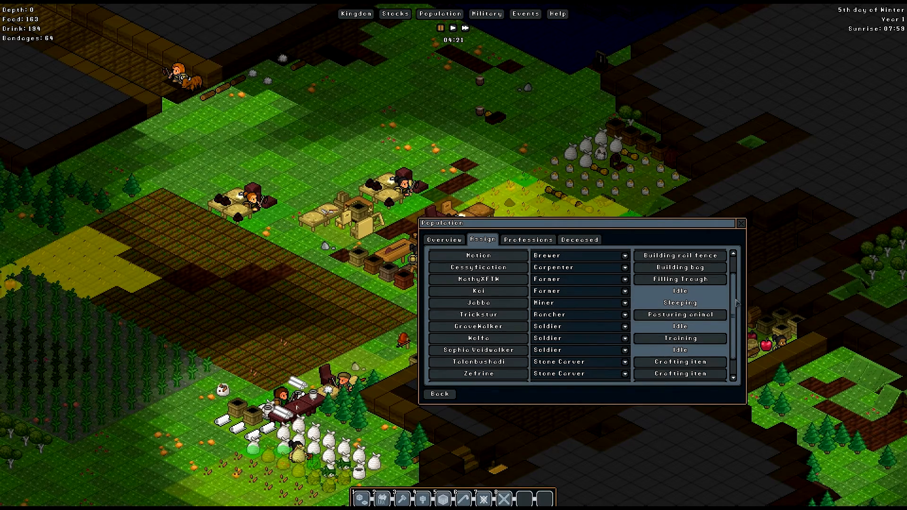
scroll("down", 3)
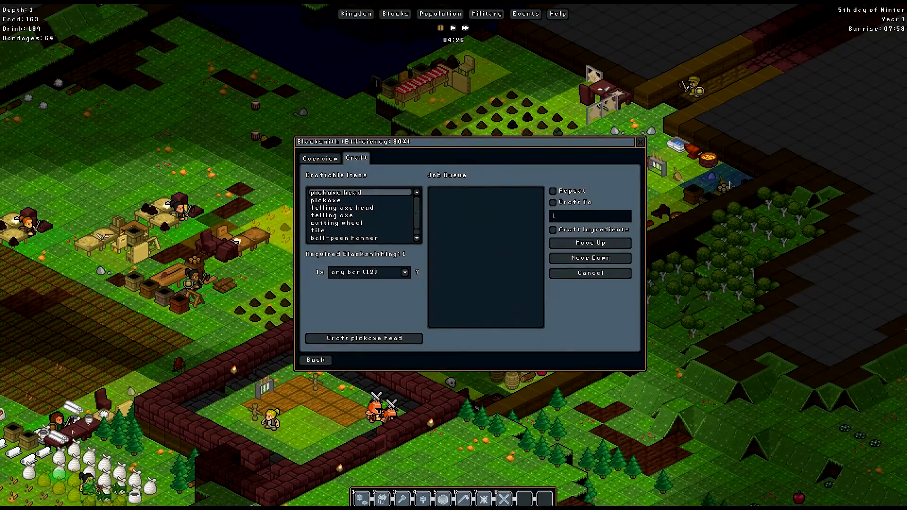
Close the blacksmith crafting window, then open and close the blacksmith gnome's details.
left_click(640, 142)
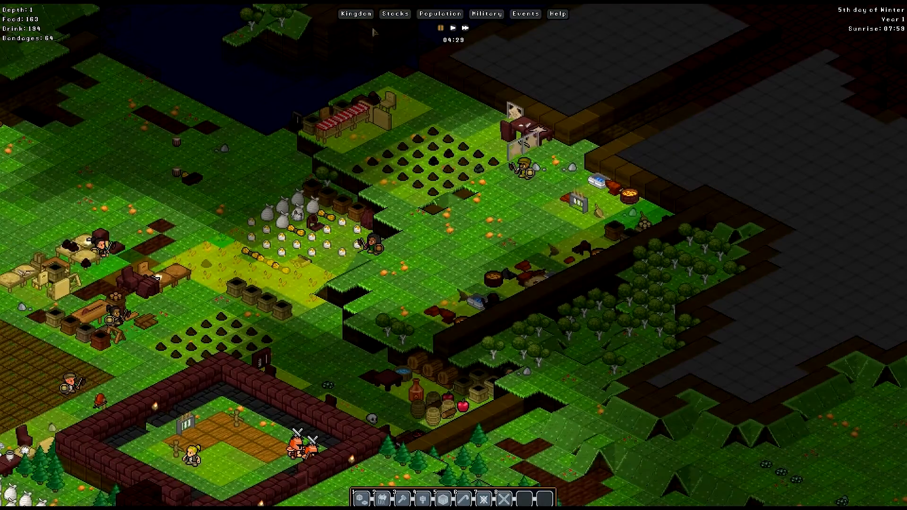
left_click(440, 14)
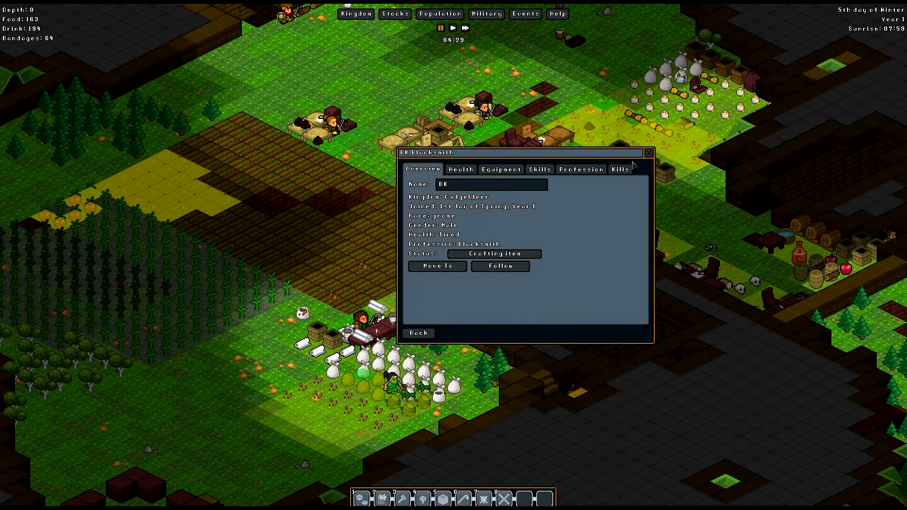
left_click(647, 152)
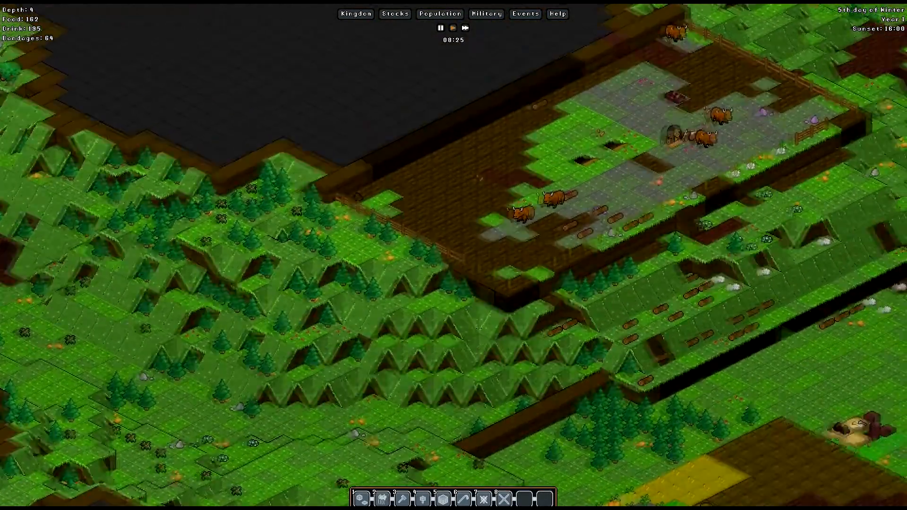
Scroll to view the forge's repeating copper bar job queue.
scroll("down", 3)
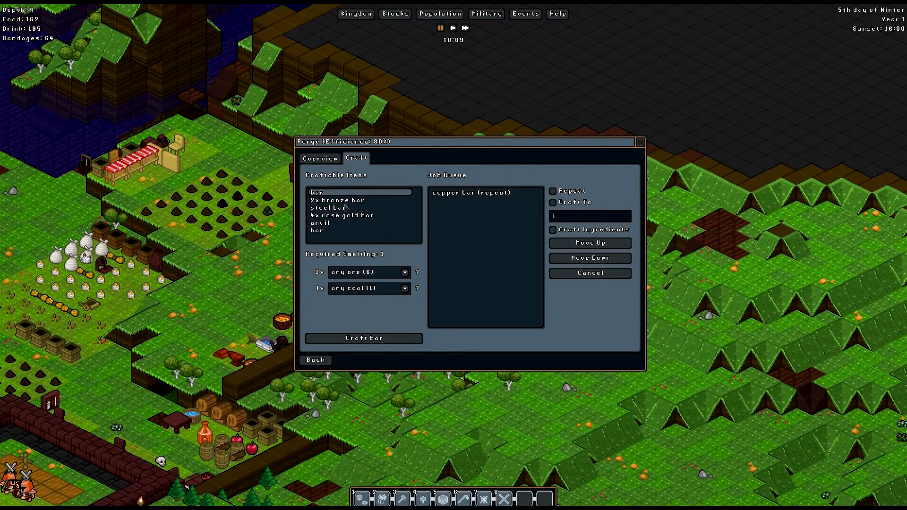
Close the forge's crafting orders window.
left_click(338, 199)
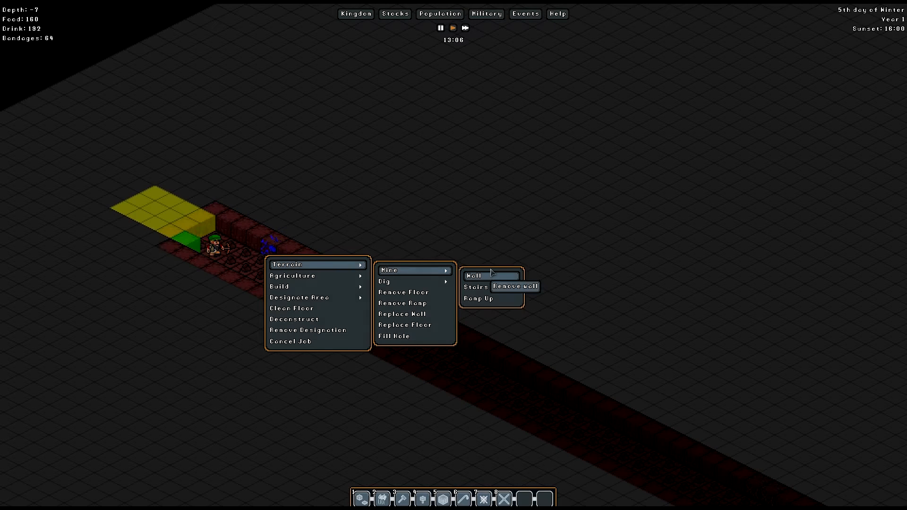
Mark depth -7 walls to mine, then cancel two unneeded tunnel-end mining jobs.
left_click(474, 275)
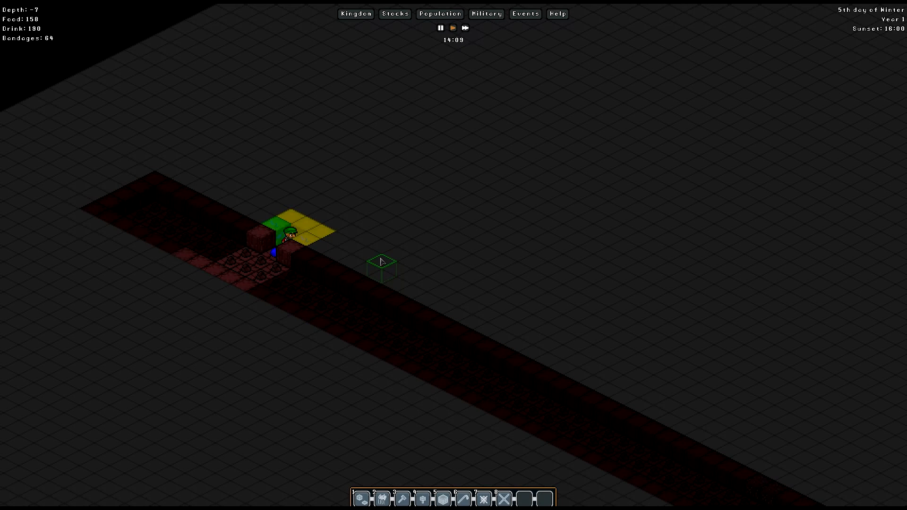
right_click(380, 263)
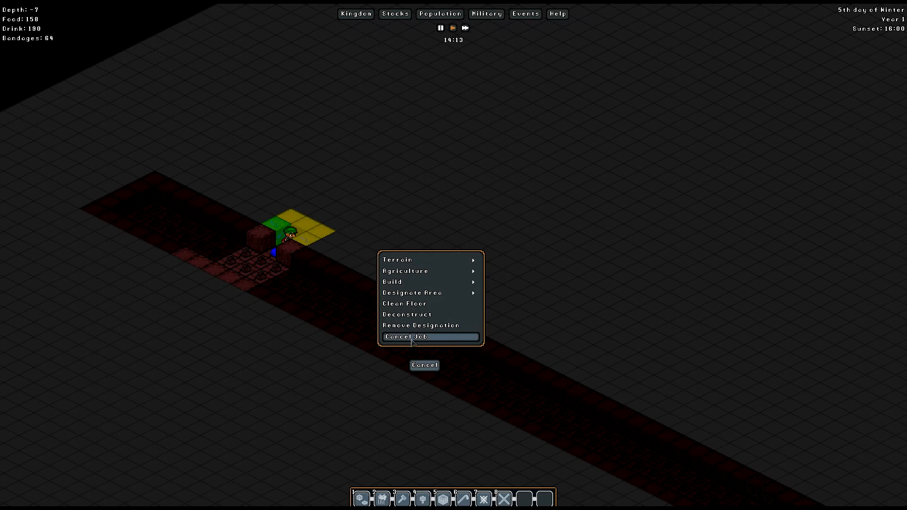
left_click(405, 337)
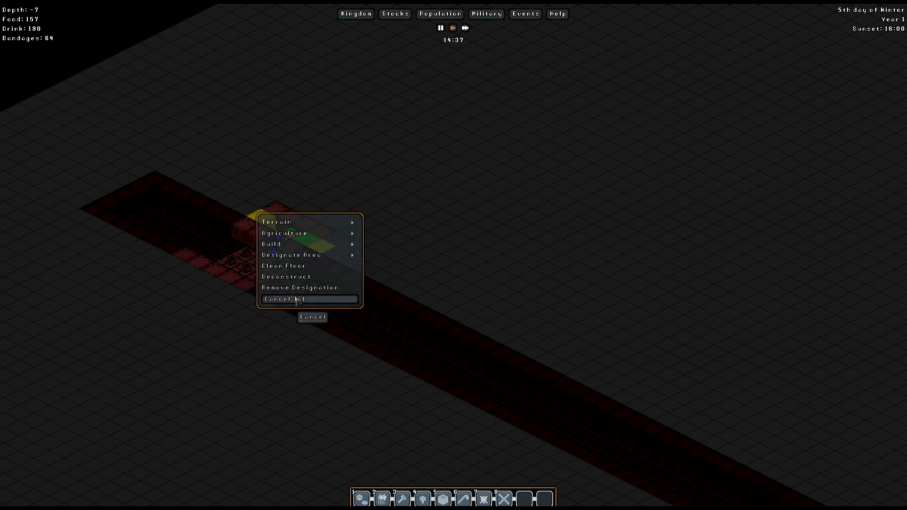
left_click(283, 299)
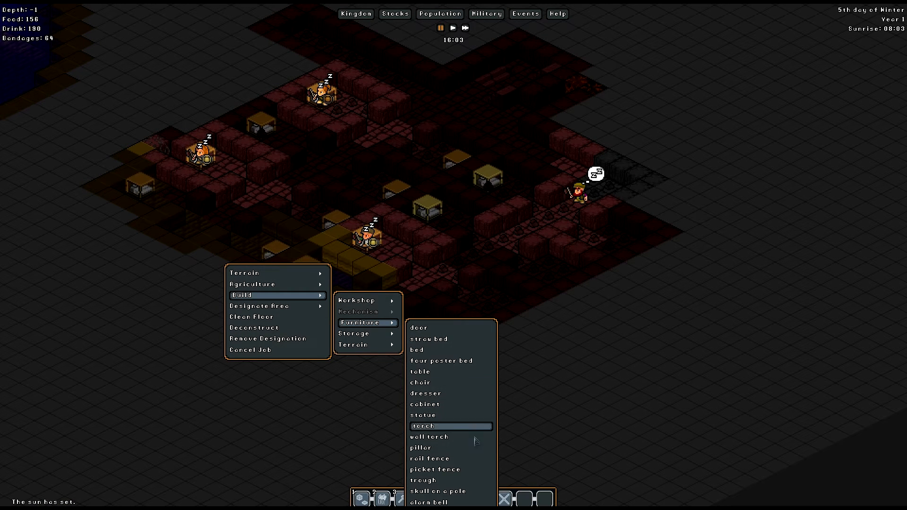
Select a four-poster bed made of pine and confirm building it.
left_click(441, 360)
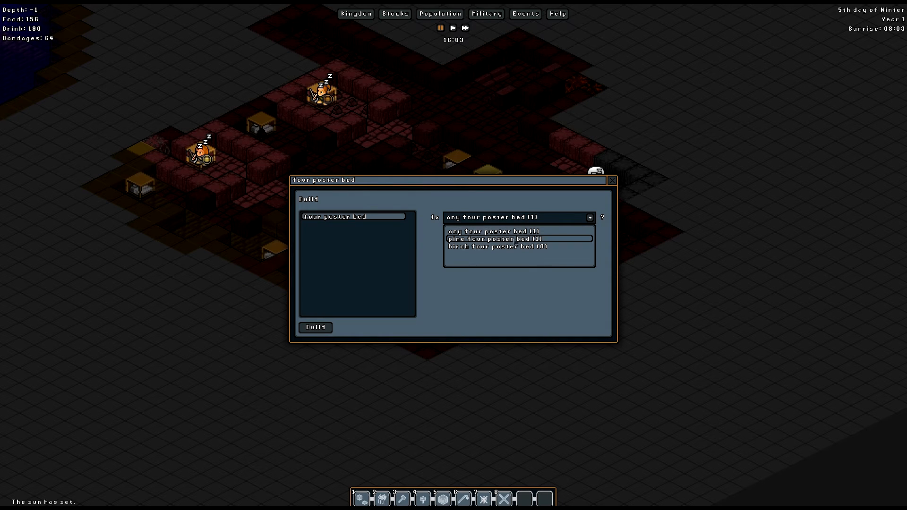
left_click(502, 239)
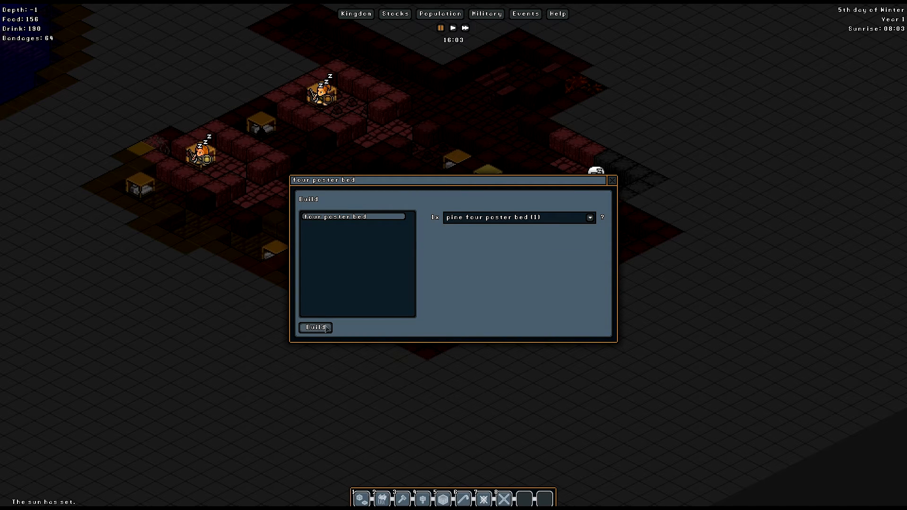
left_click(315, 327)
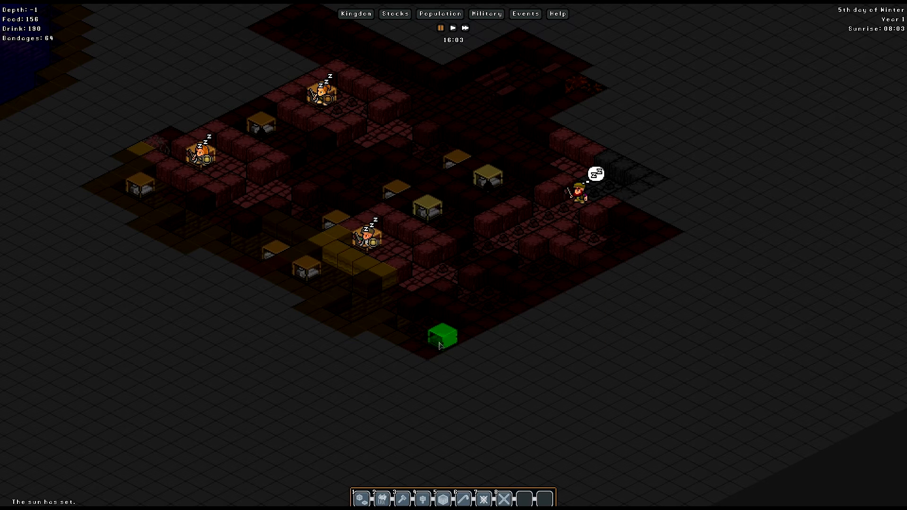